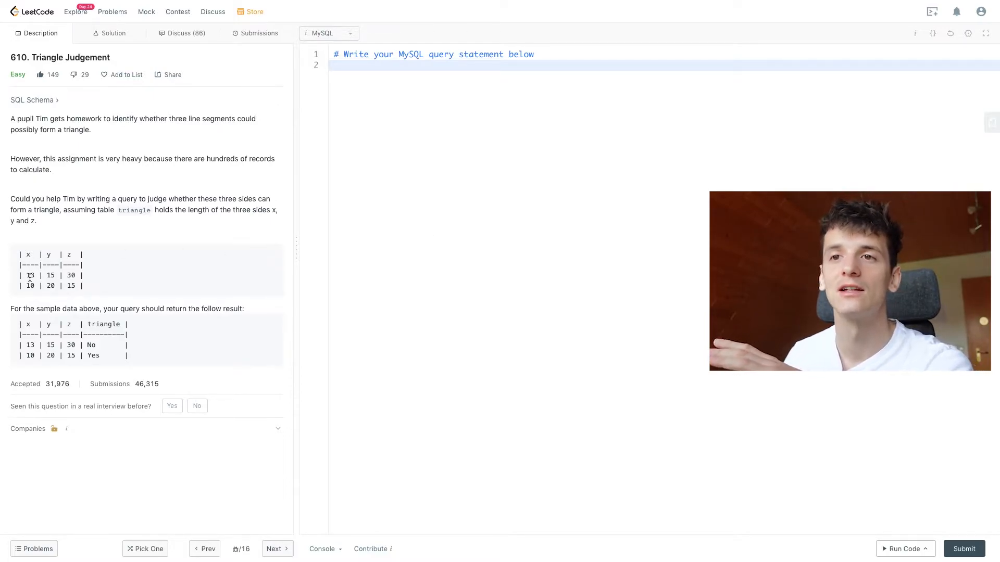
- Review the Triangle Judgement problem statement and its sample side-length table
double_click(29, 275)
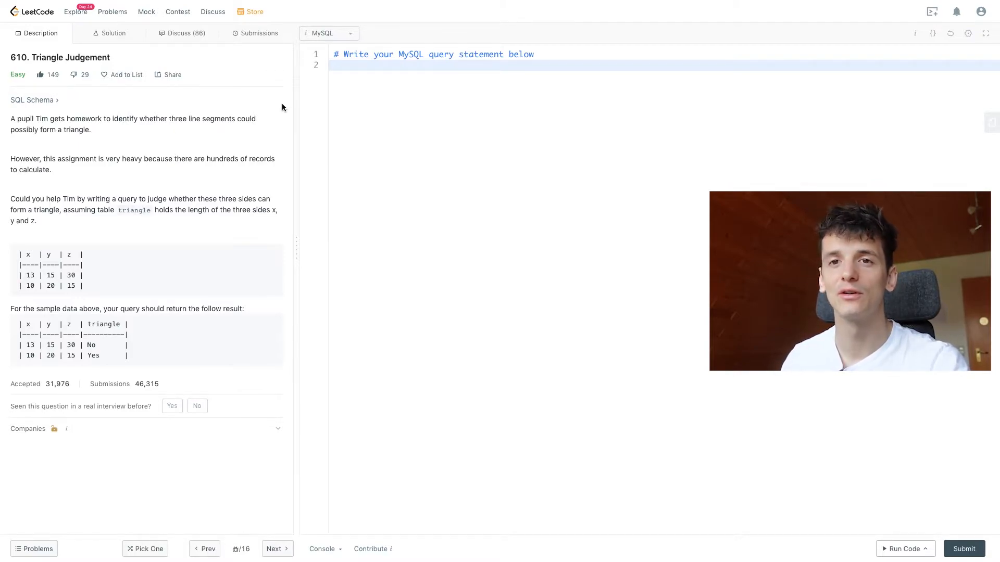
mouse_move(284, 134)
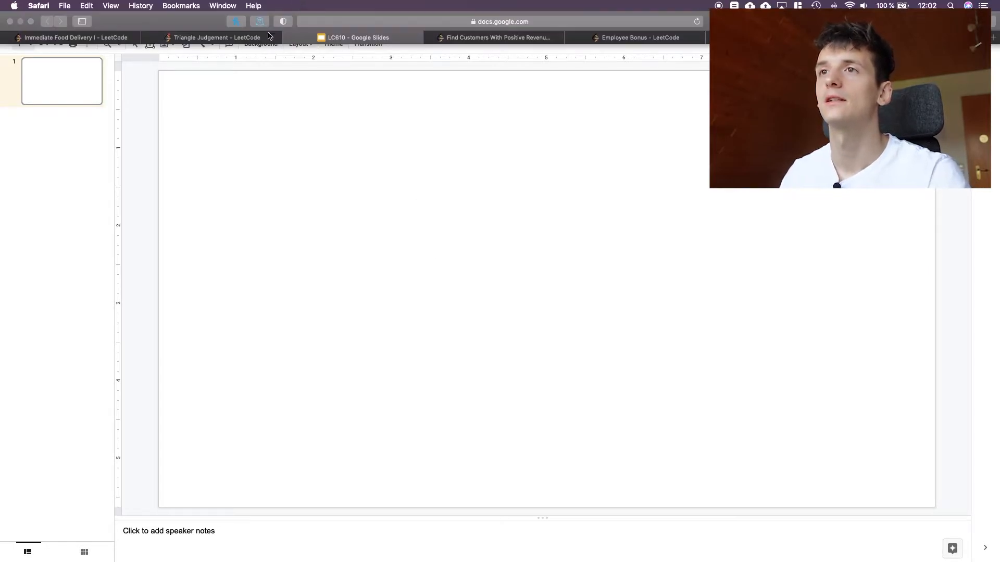
click(213, 38)
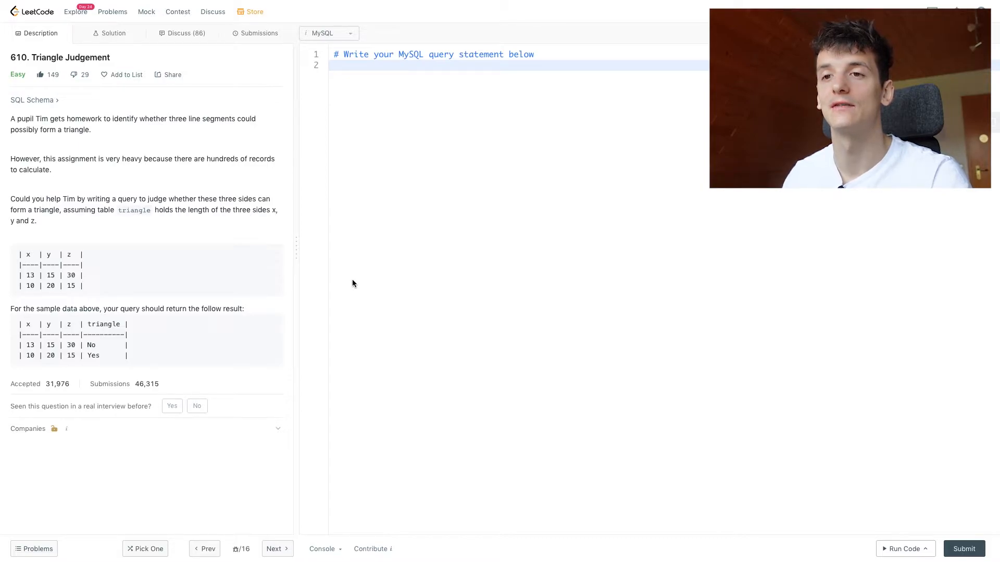
click(357, 37)
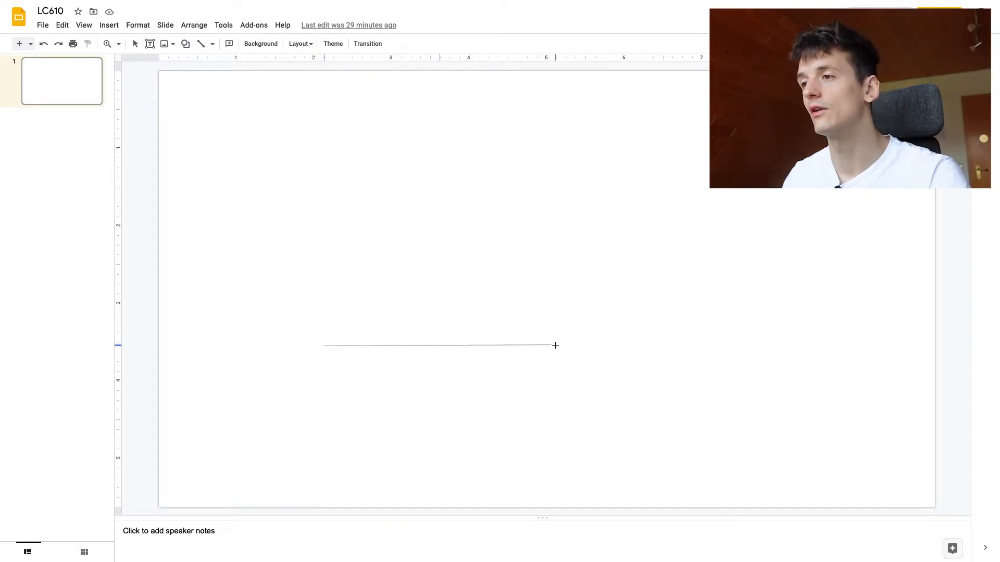
- Draw a horizontal base, a left side up to an apex, and a right side closing the triangle
drag(324, 345, 735, 346)
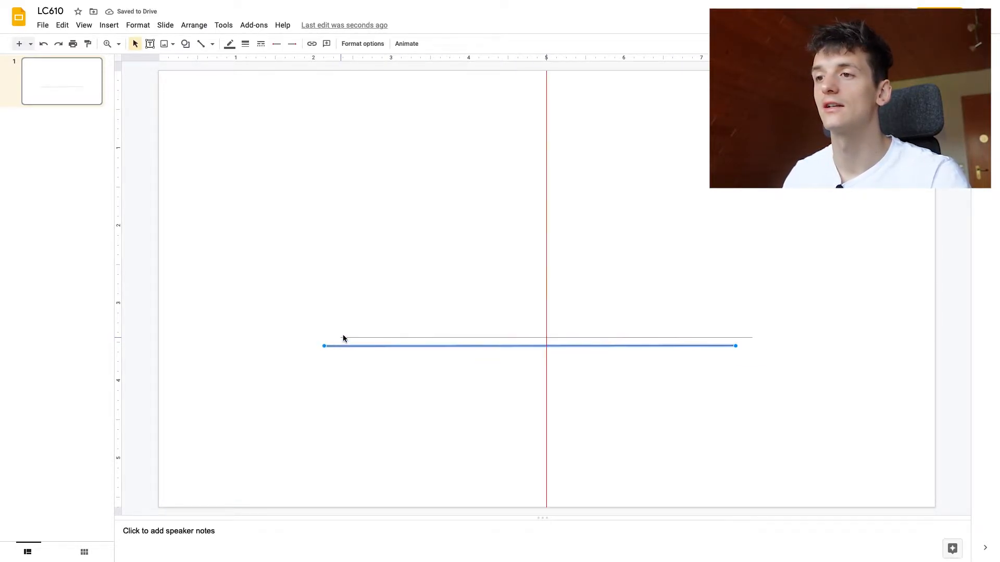
click(485, 182)
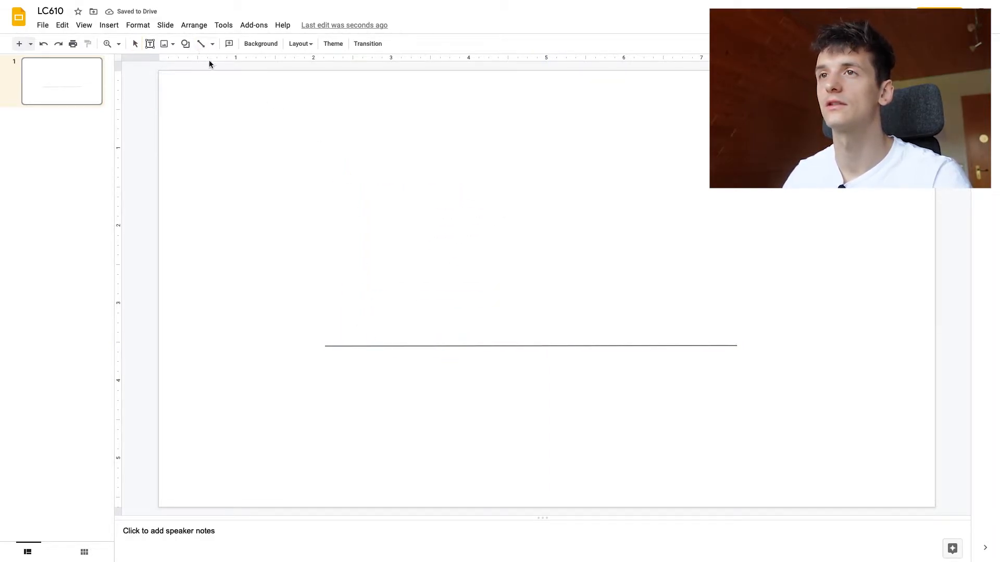
drag(325, 345, 485, 161)
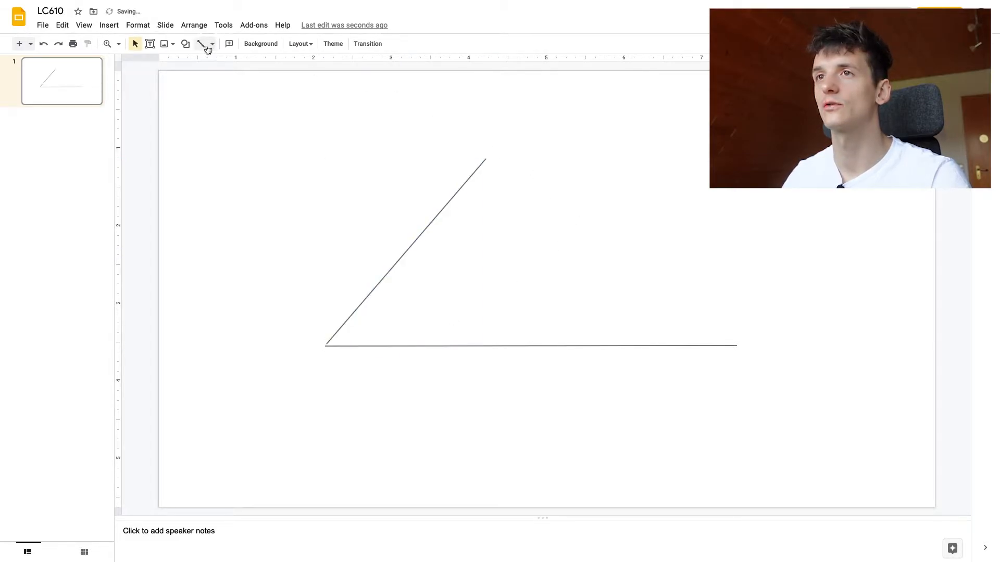
drag(483, 158, 724, 360)
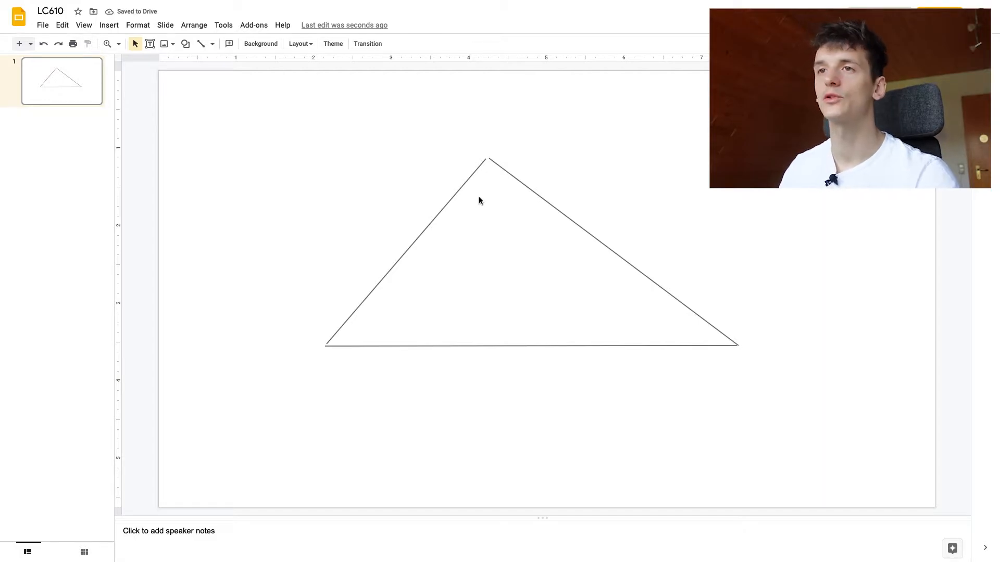
mouse_move(487, 185)
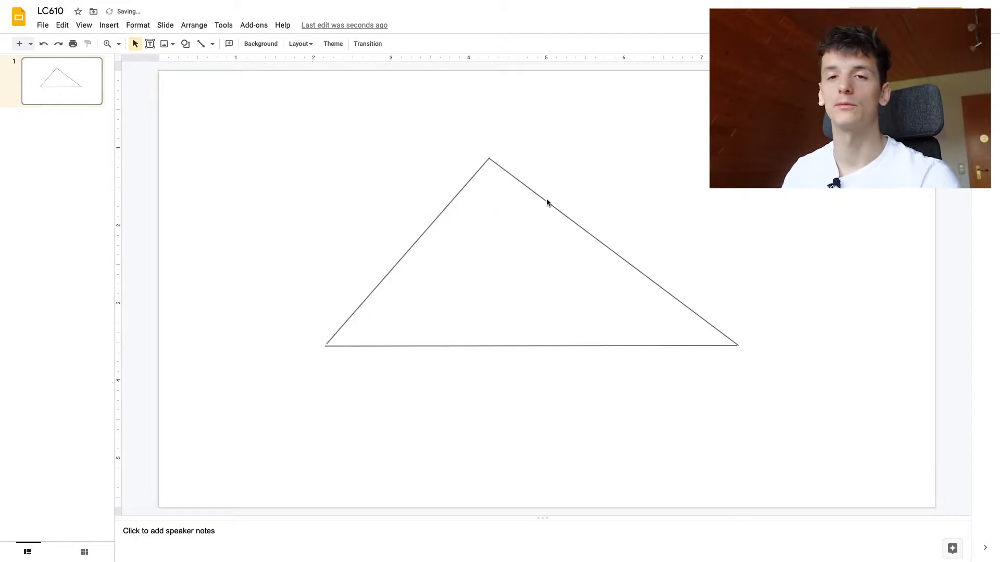
mouse_move(664, 379)
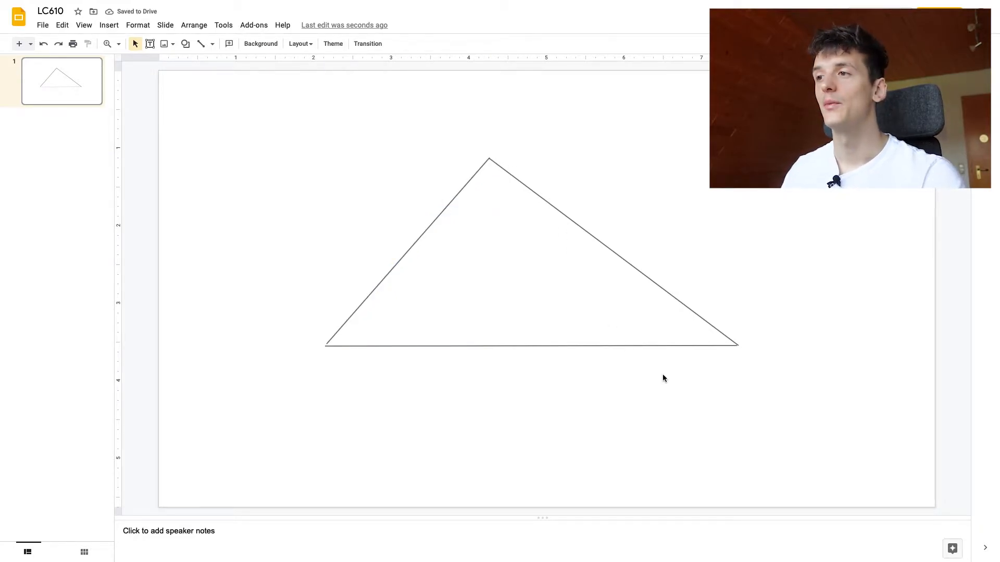
mouse_move(404, 344)
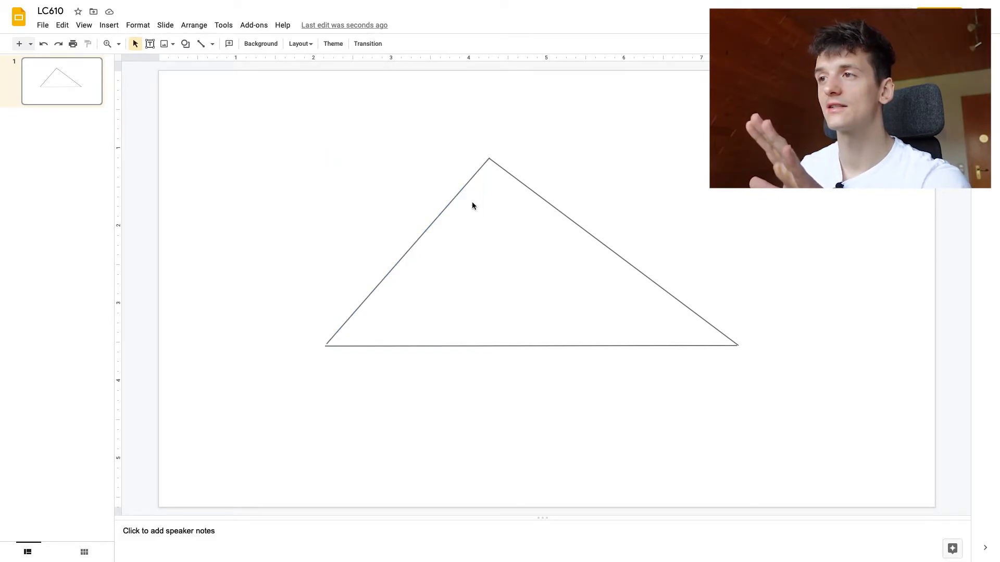
mouse_move(512, 347)
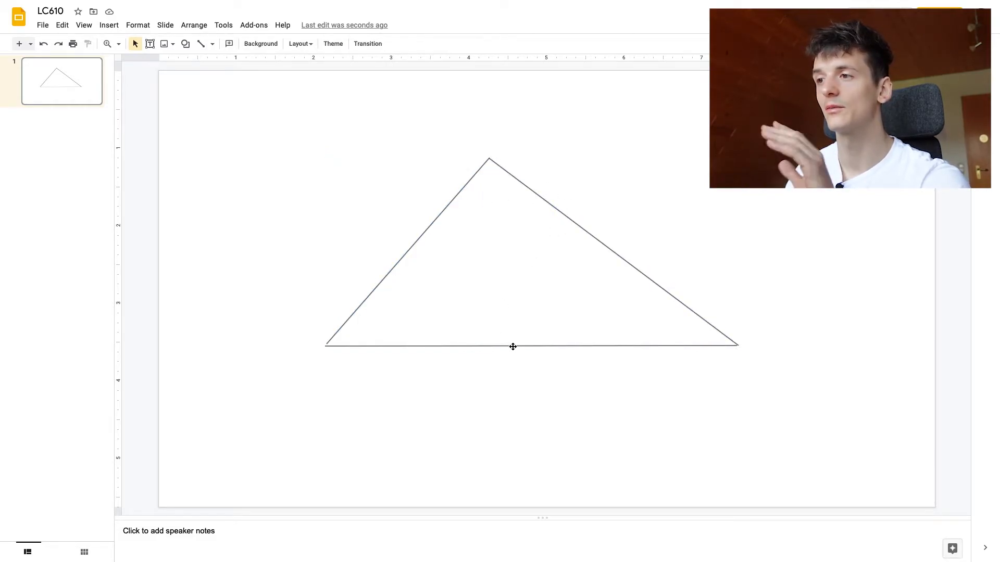
- Select the triangle's base line to start laying the sides out flat
click(513, 347)
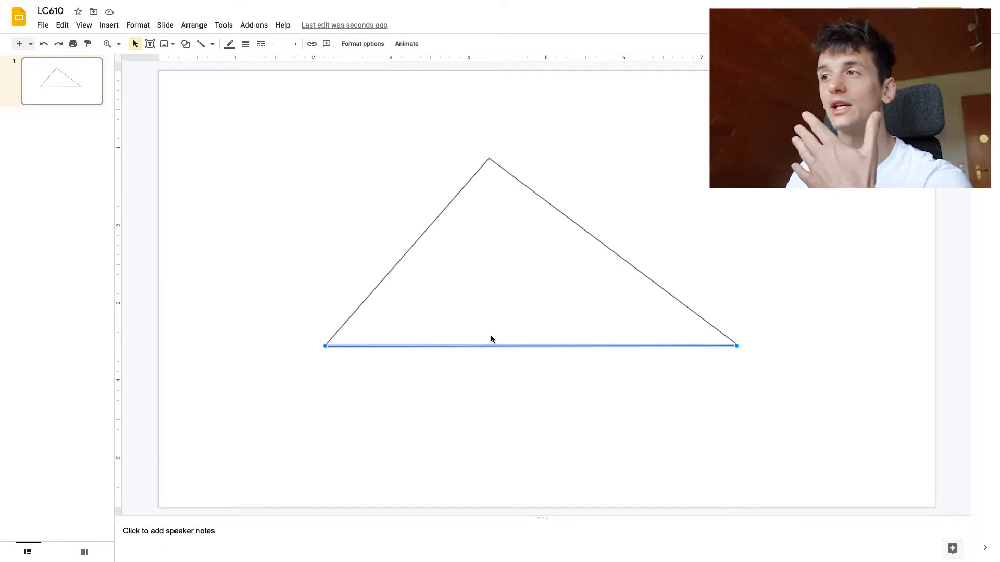
mouse_move(506, 348)
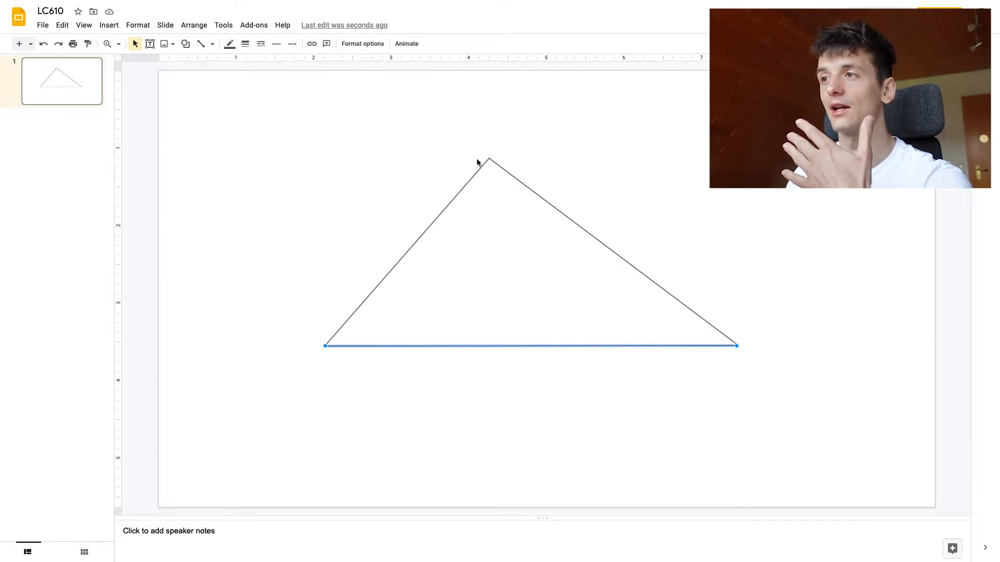
mouse_move(486, 374)
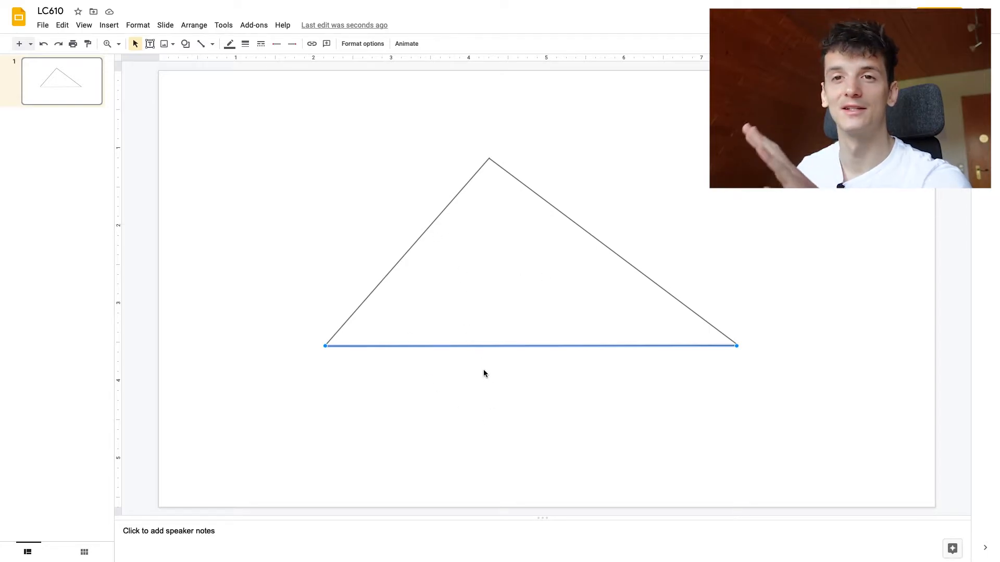
mouse_move(475, 366)
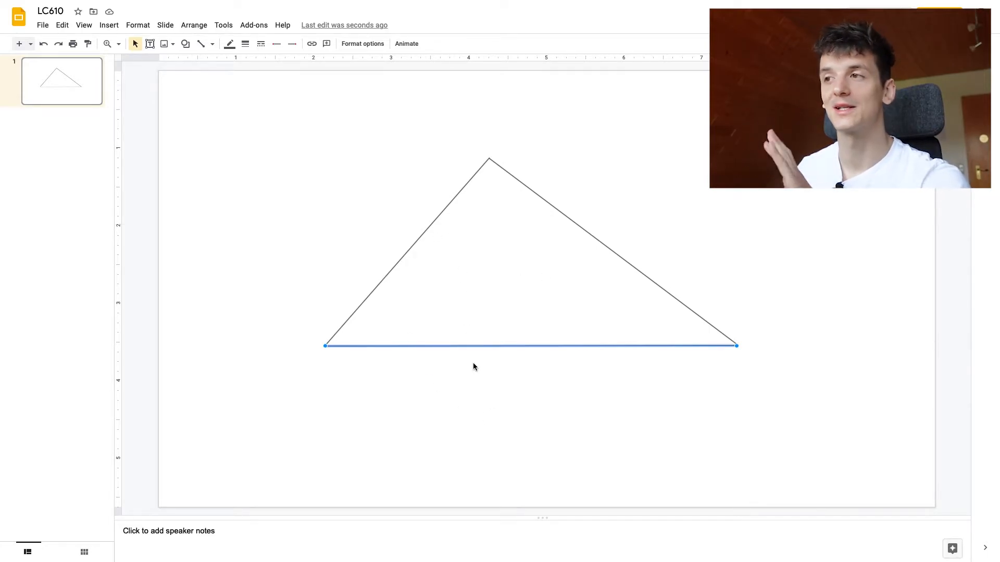
mouse_move(443, 227)
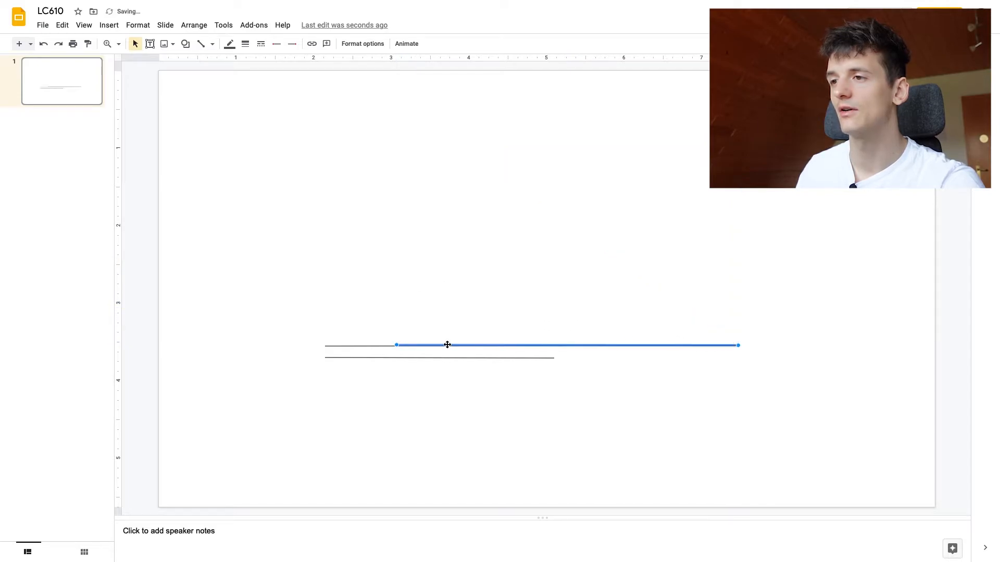
- Stack the two side lines horizontally near the base and shorten them below its length combined
drag(446, 344, 554, 370)
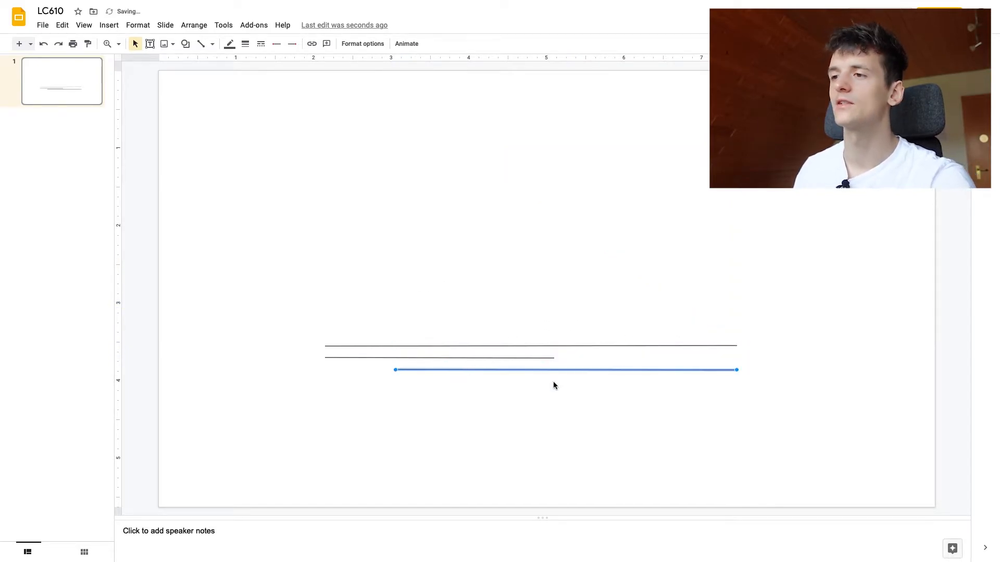
drag(565, 370, 438, 357)
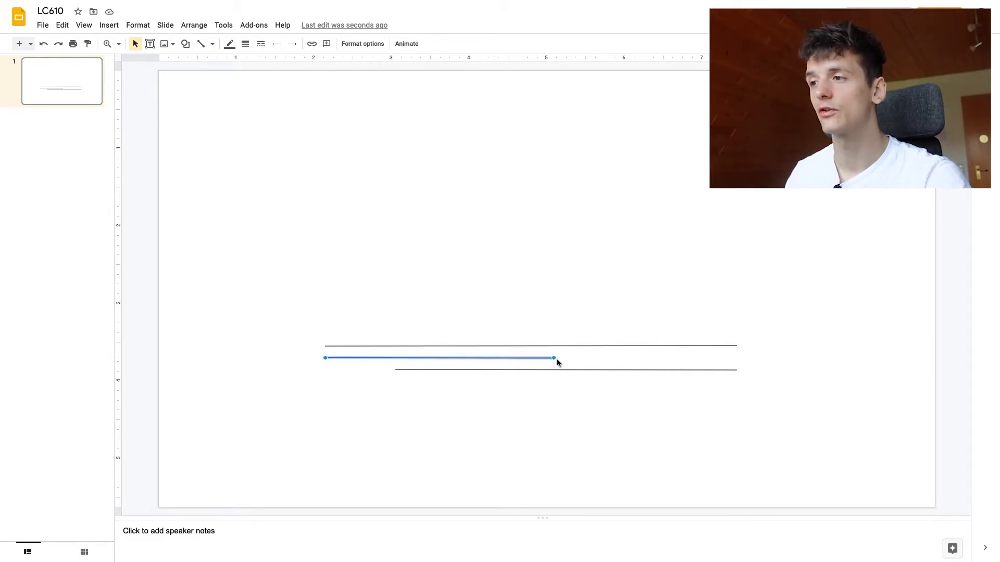
drag(553, 357, 470, 357)
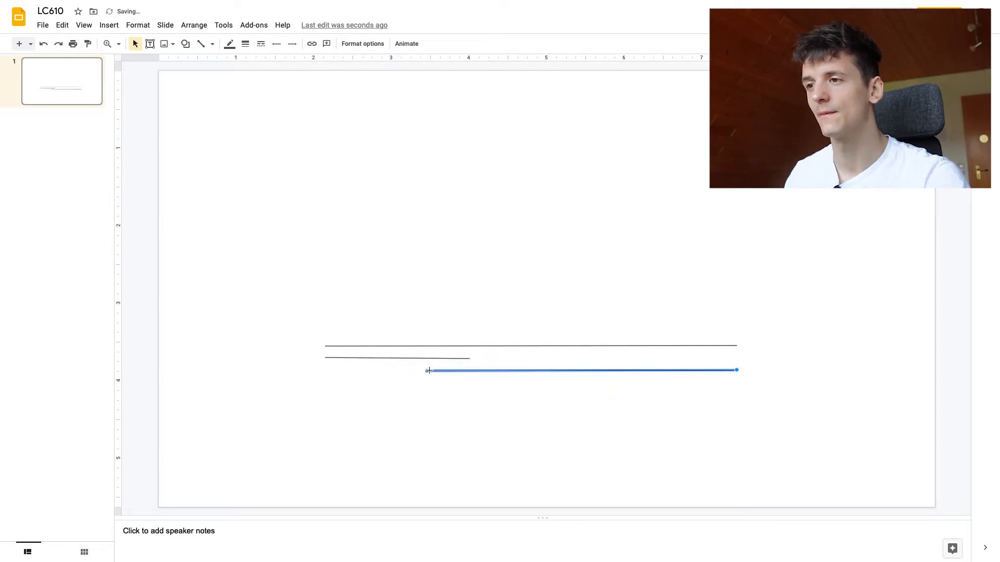
drag(428, 370, 502, 371)
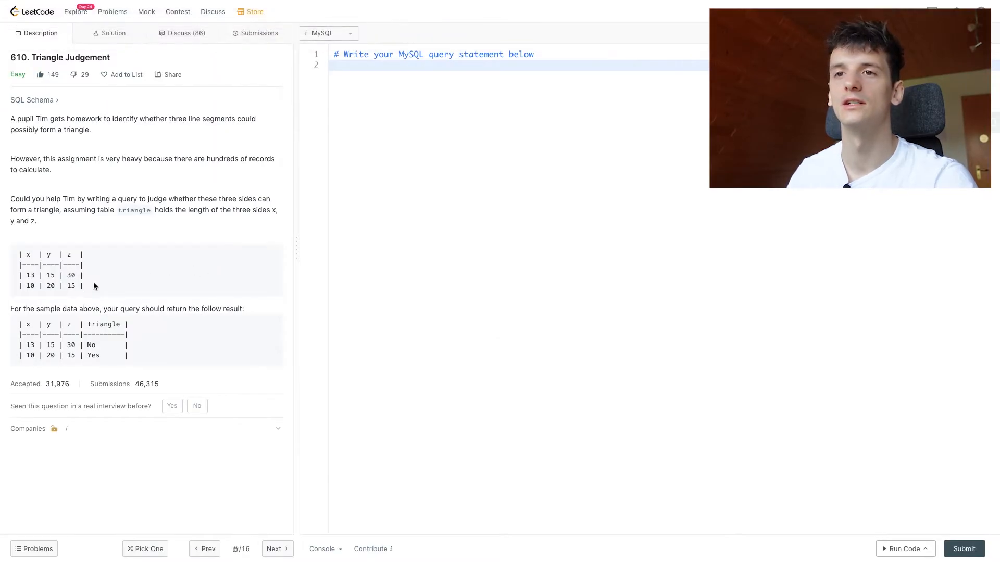
- Recheck the sample side lengths in the problem's table
double_click(71, 275)
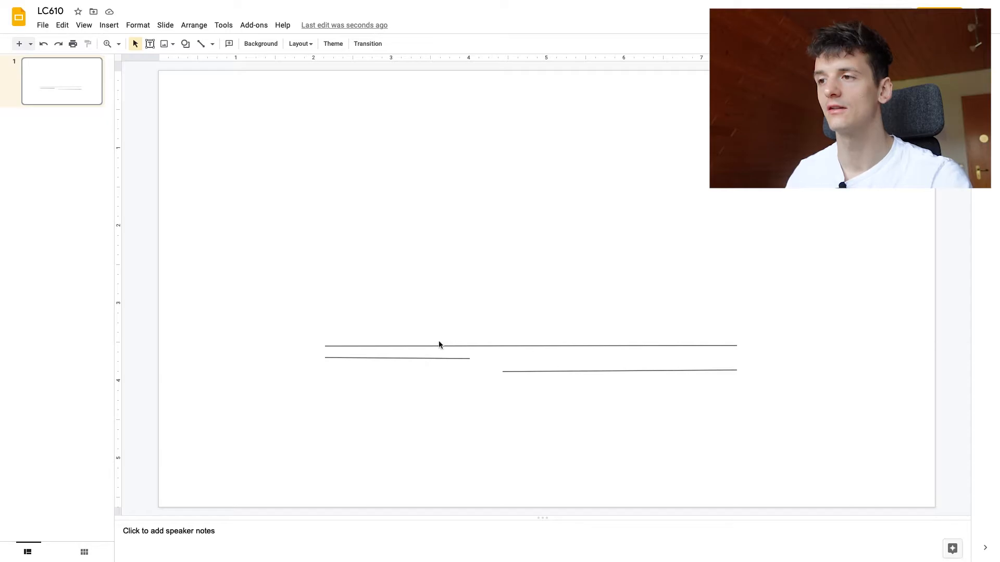
- Anchor the two short lines at the base's ends and tilt them upward so their tips miss
click(619, 371)
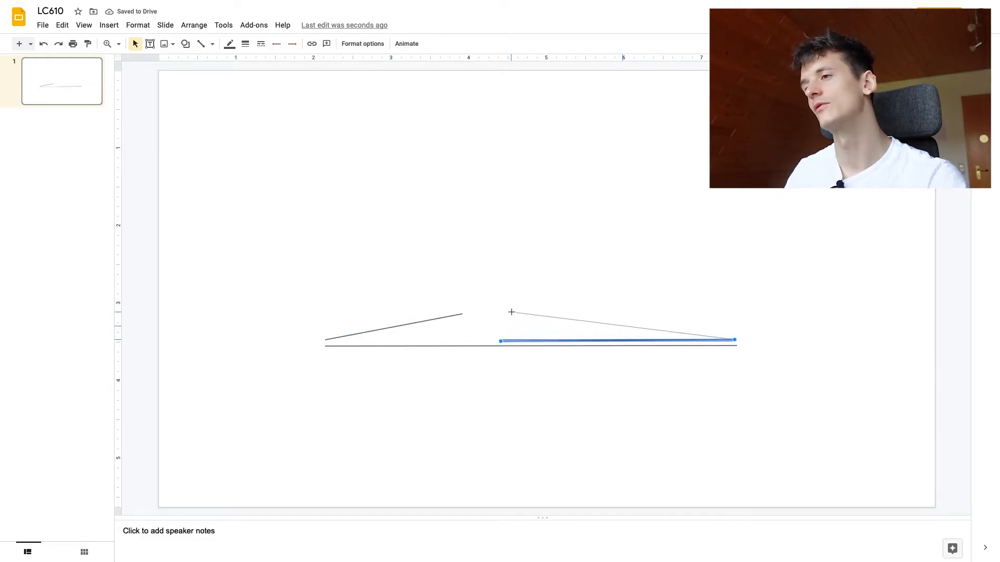
click(484, 338)
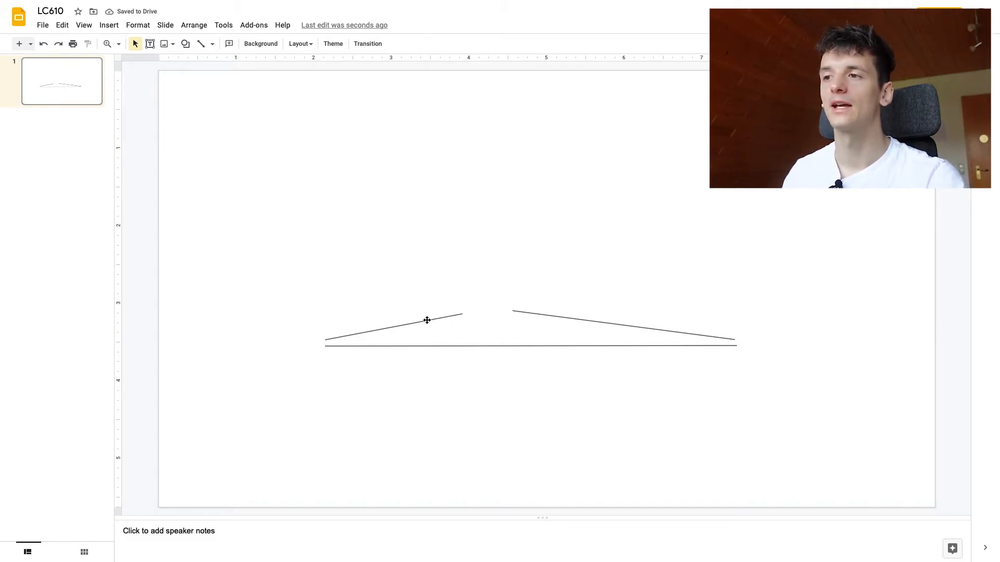
click(427, 321)
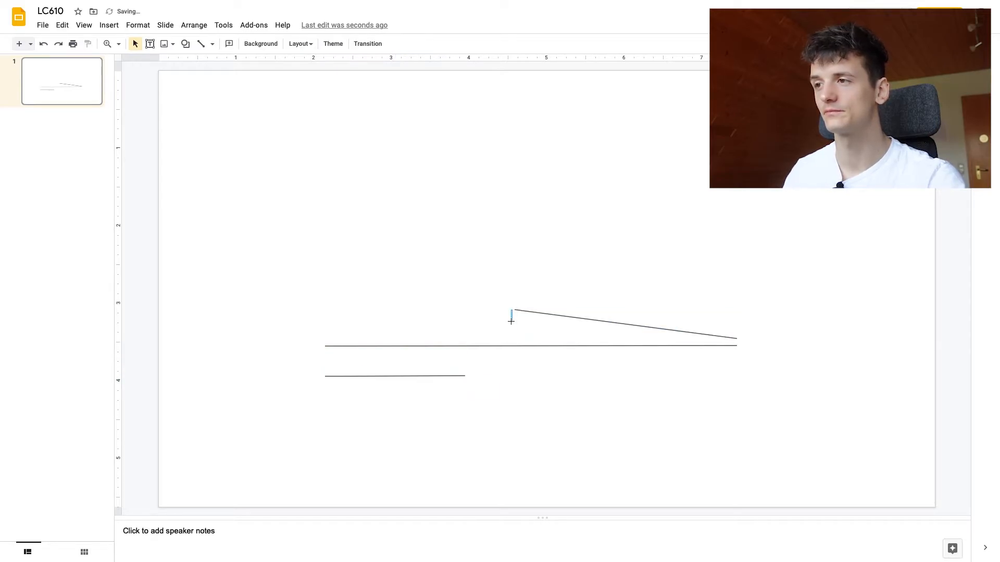
click(625, 333)
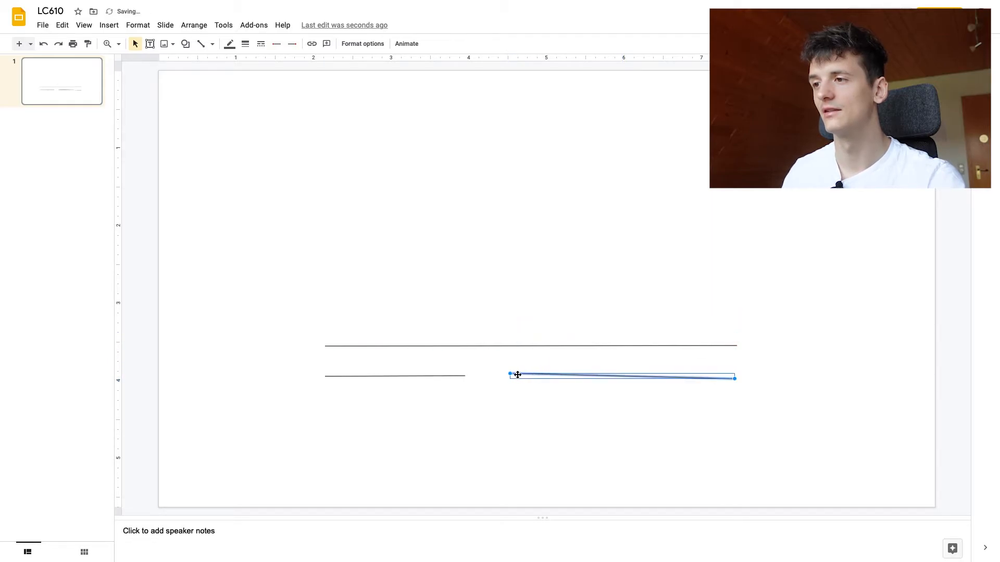
drag(517, 375, 529, 379)
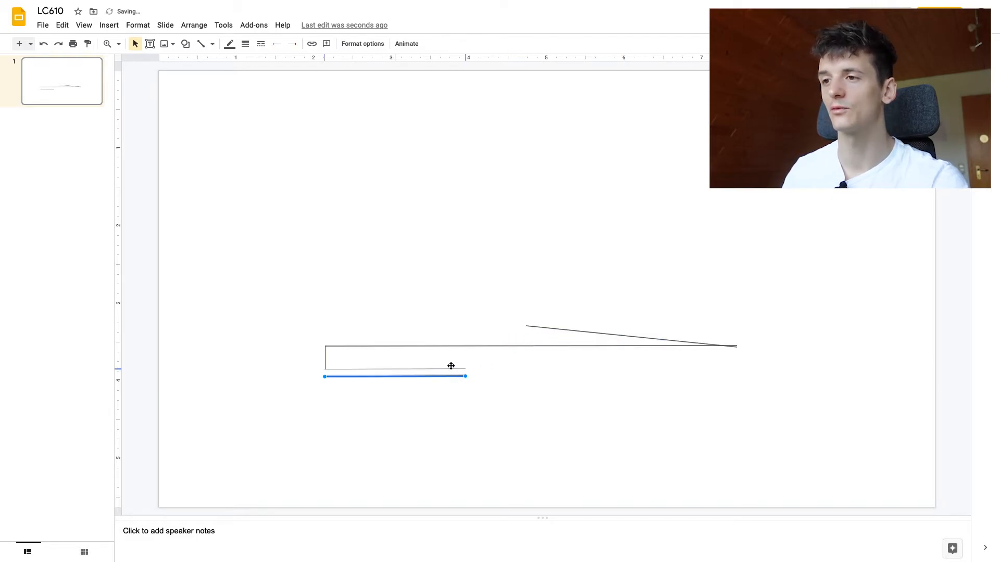
drag(464, 376, 462, 327)
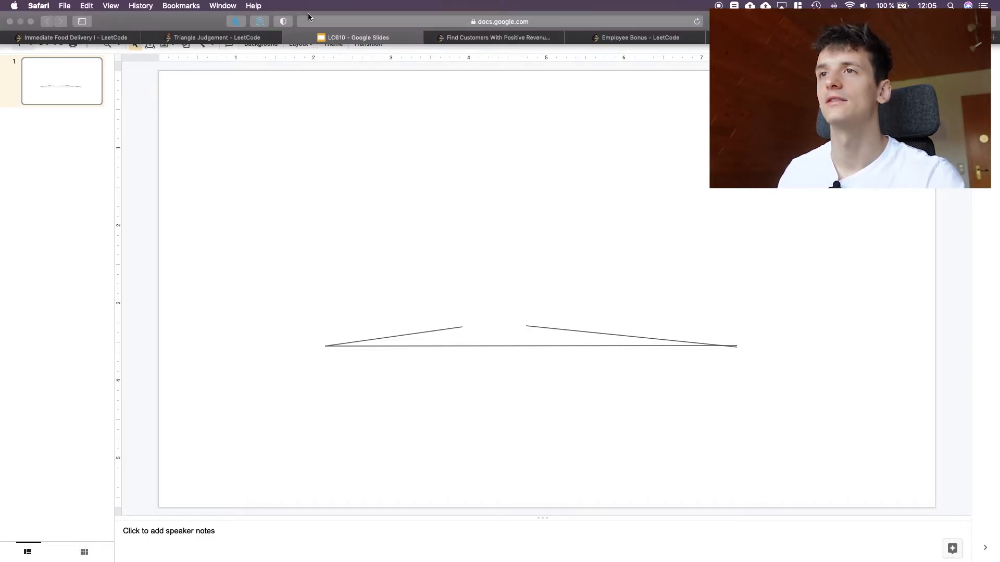
- Write SELECT x, y, z FROM triangle in the MySQL editor and run it
click(214, 37)
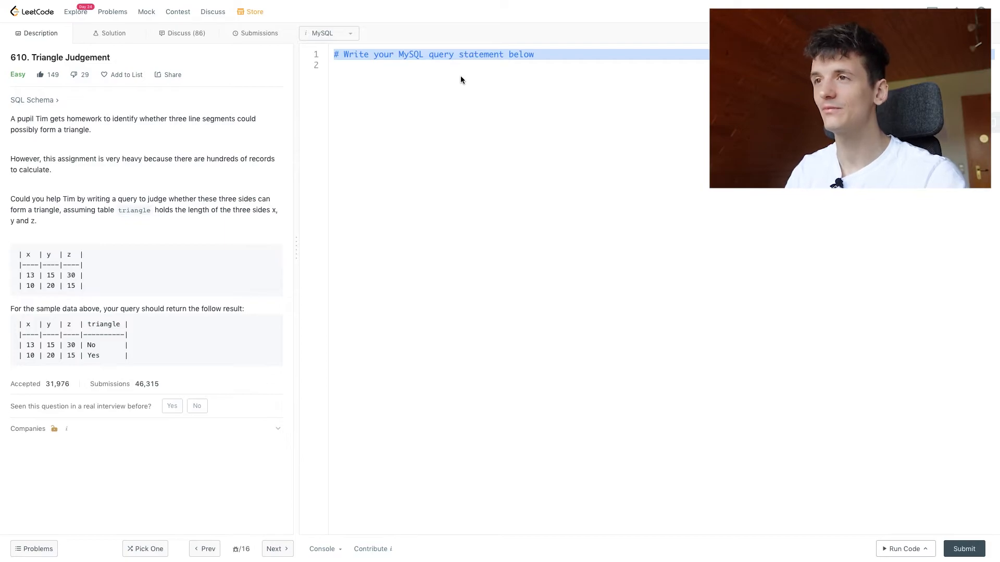
text(SELECT x)
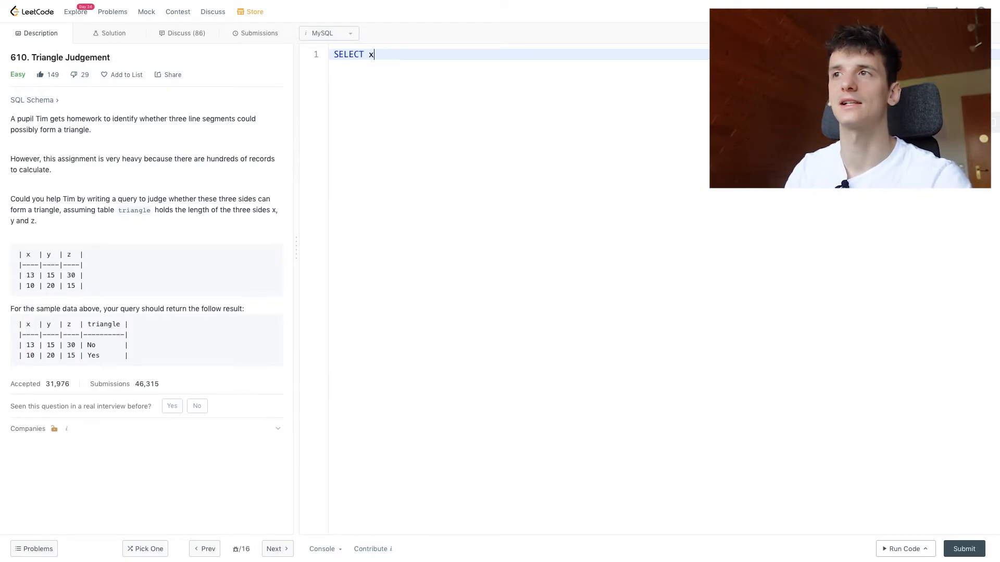
text(, y, z)
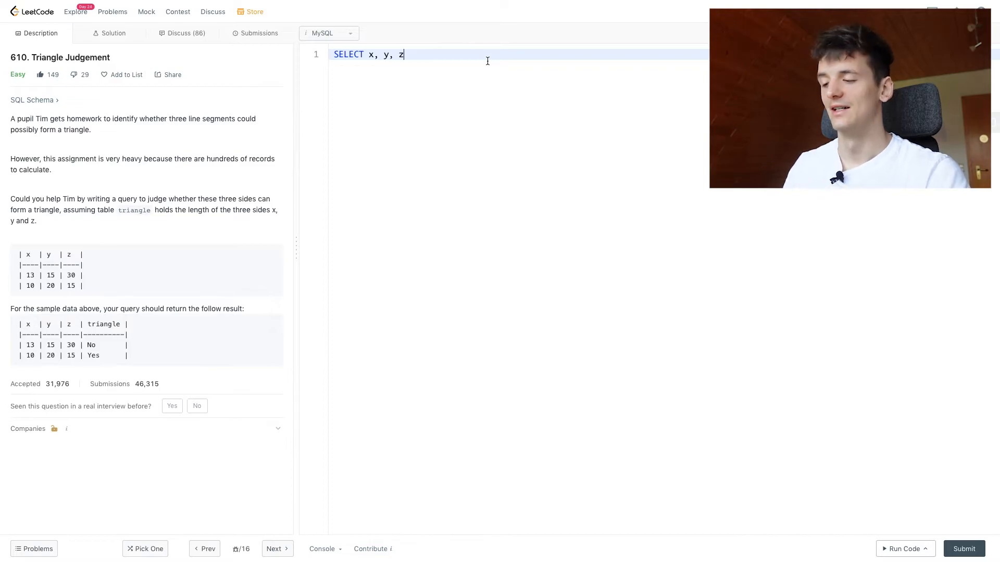
text(FROM t)
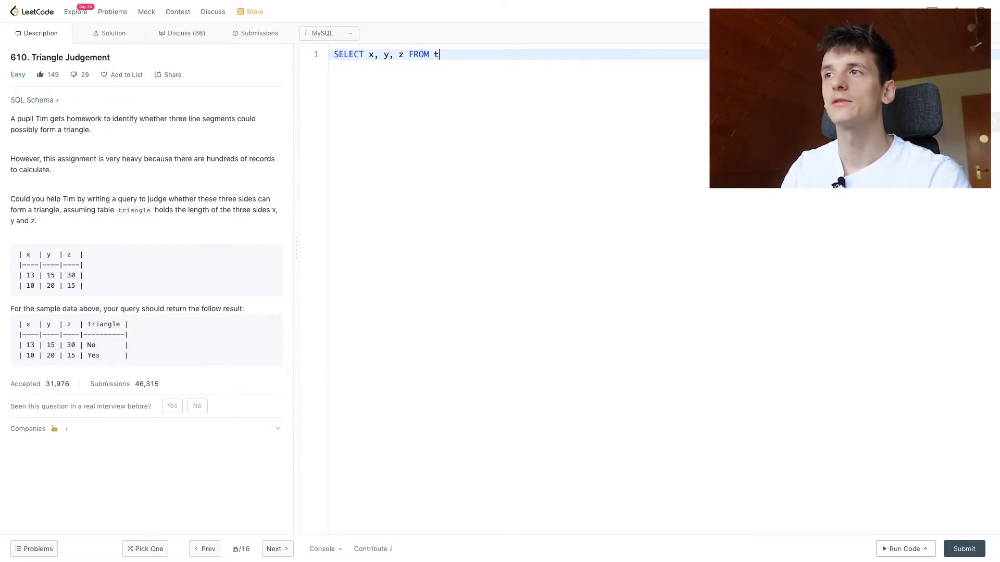
text(riangle)
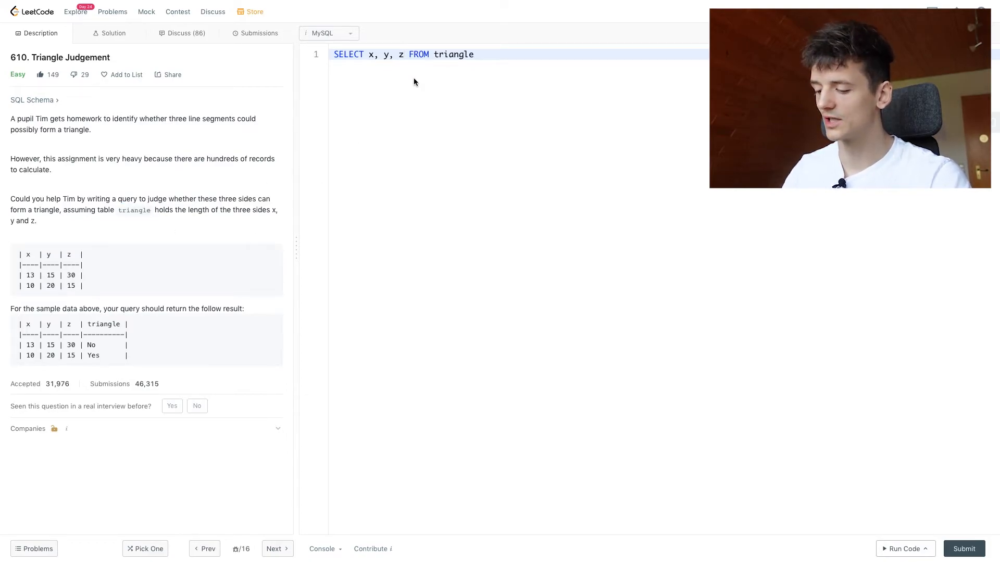
key(Enter)
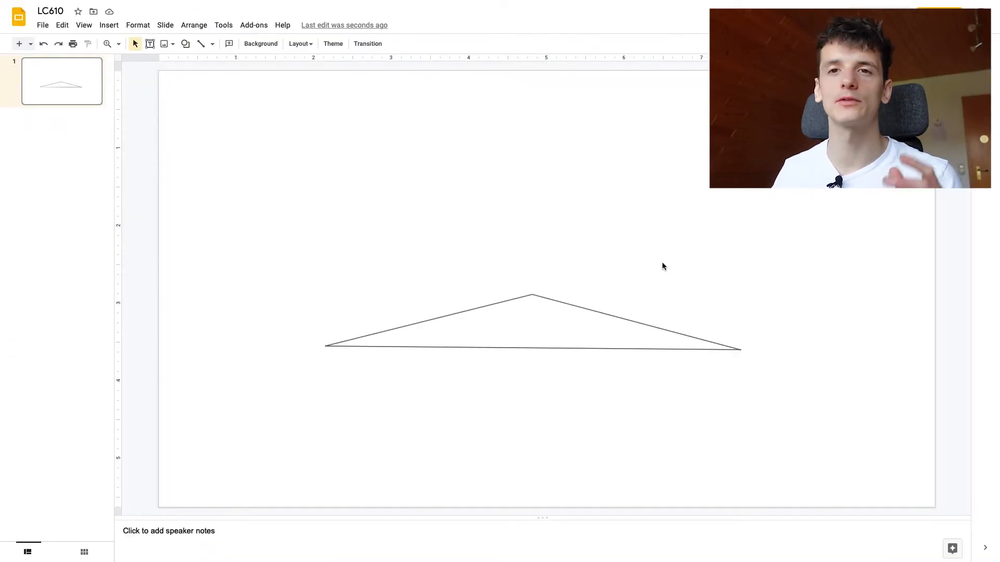
click(447, 319)
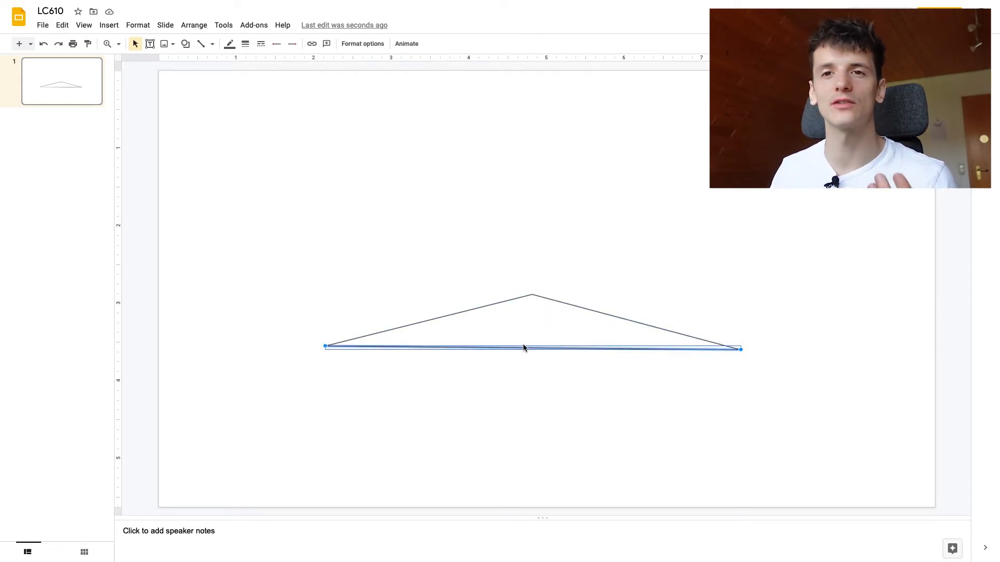
click(222, 37)
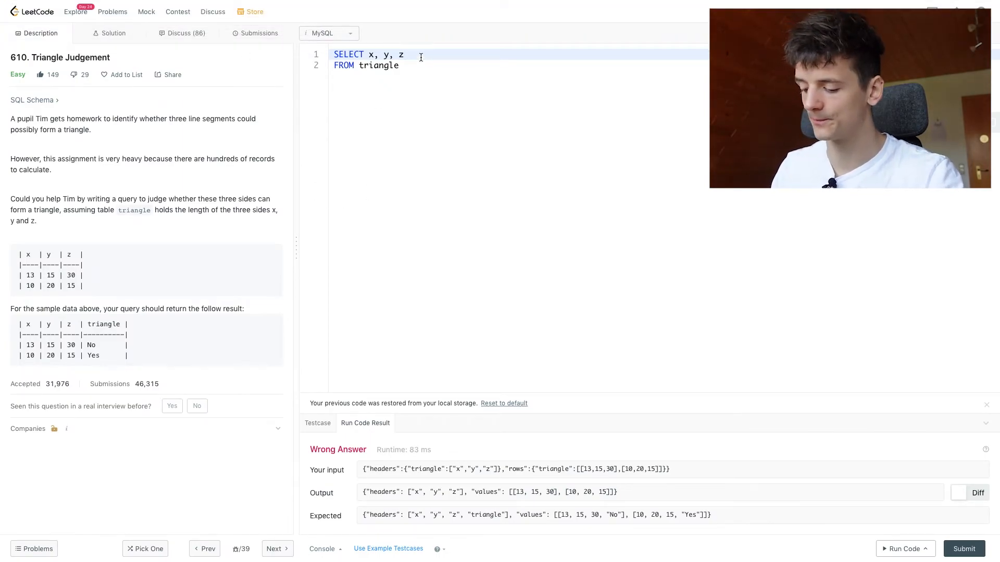
- Add an IF( ) column after z with the conditions x + y > z AND x + z > y
text(,)
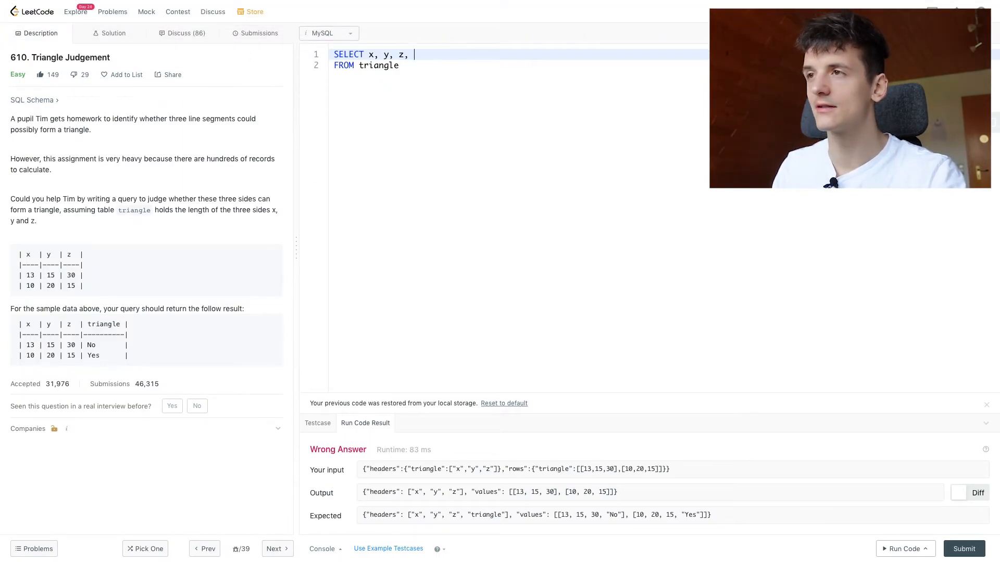
text(IF())
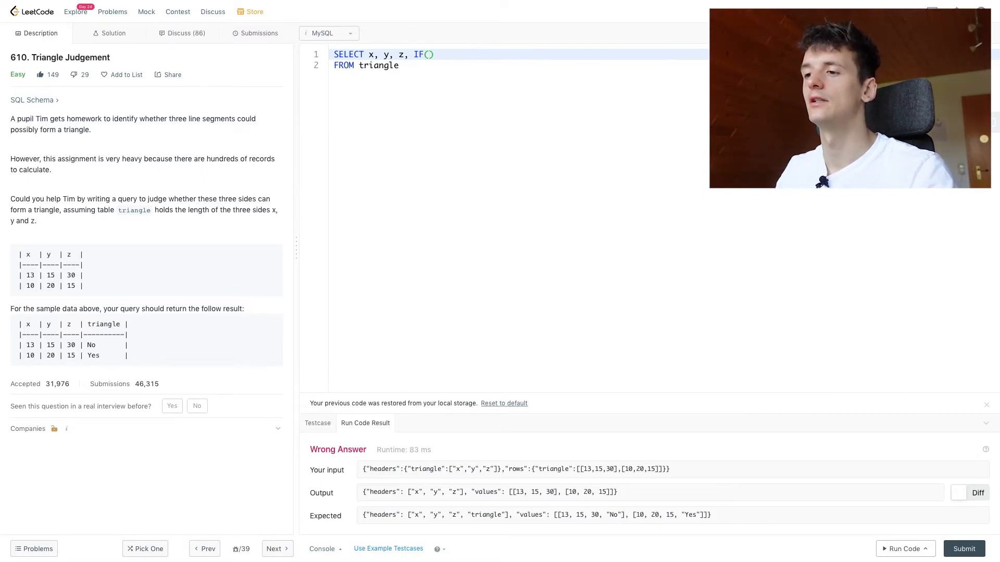
text(x +)
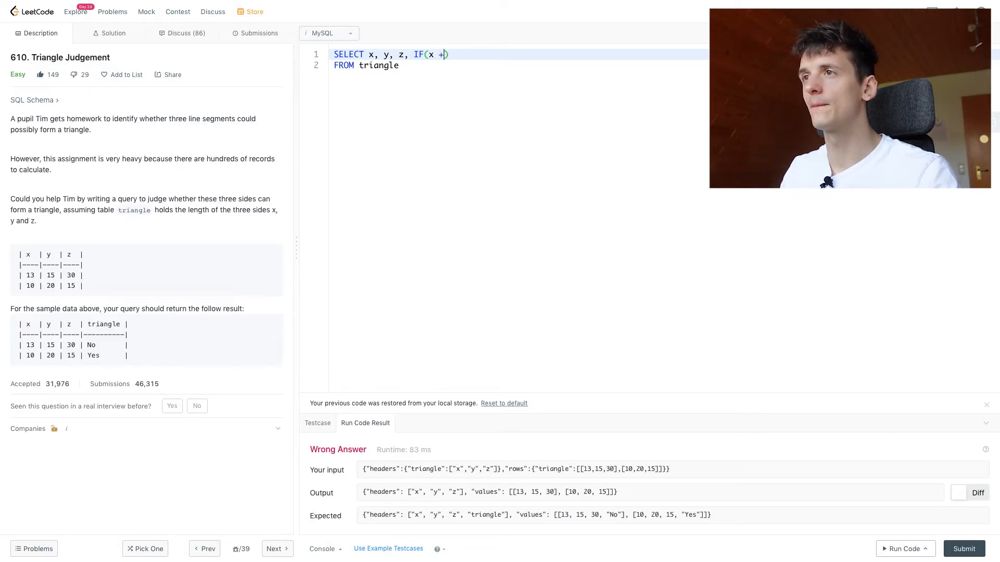
text(y >)
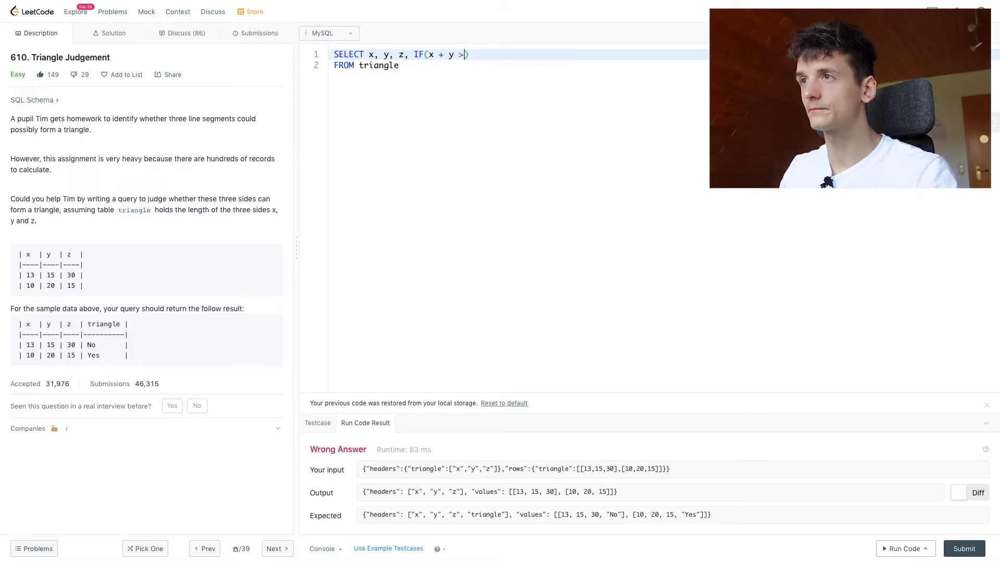
text())
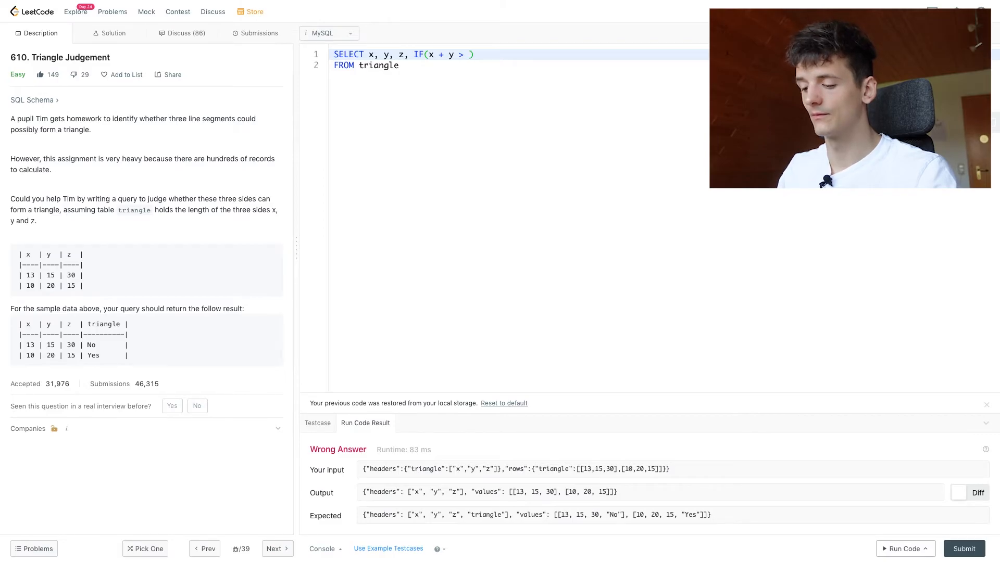
text(z AND)
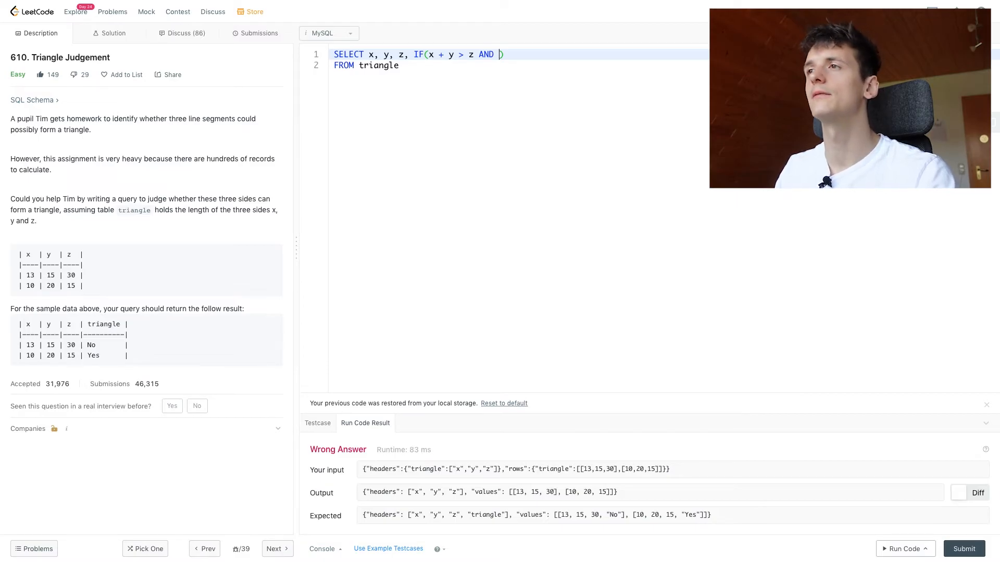
text(x)
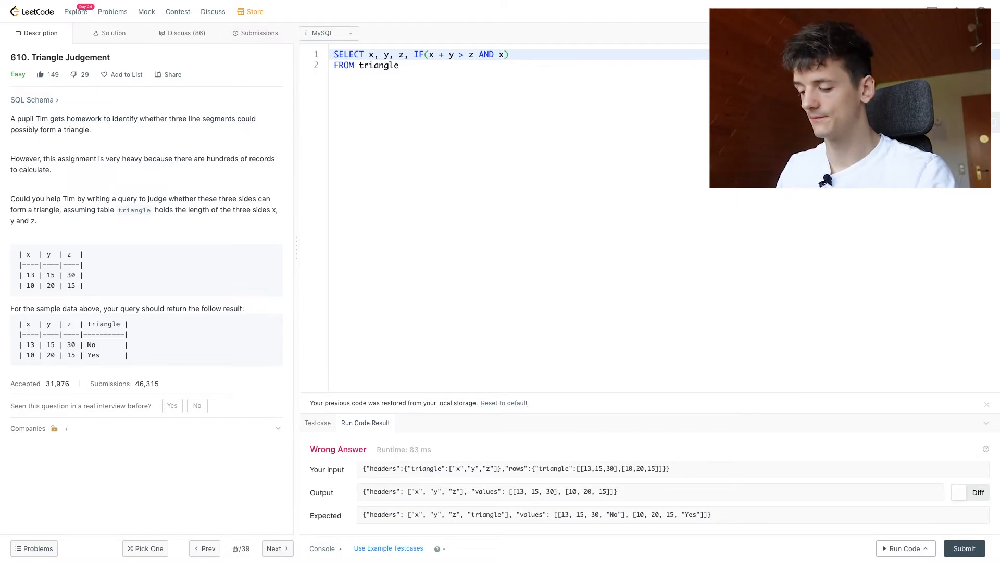
text(+ z > y)
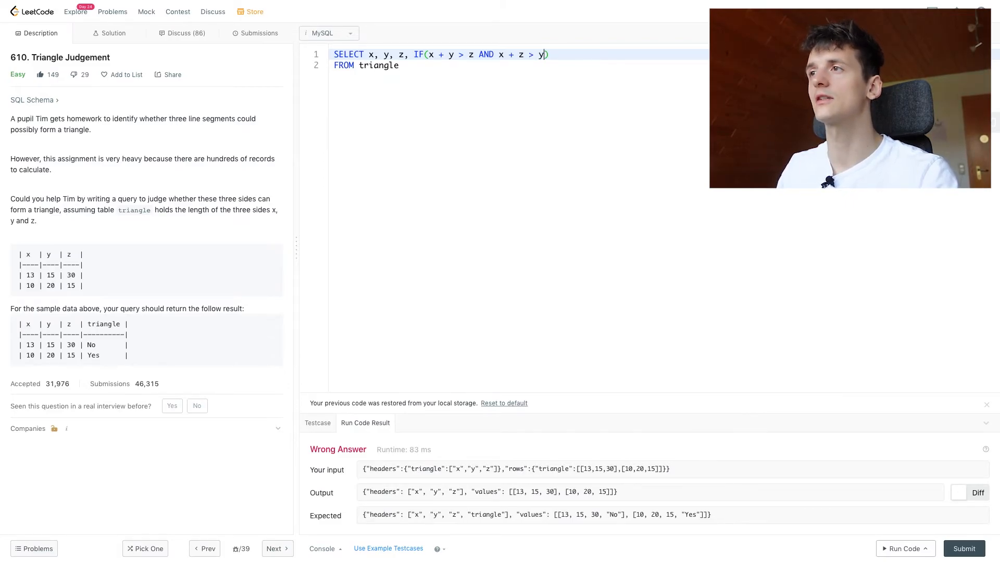
text(AND y +)
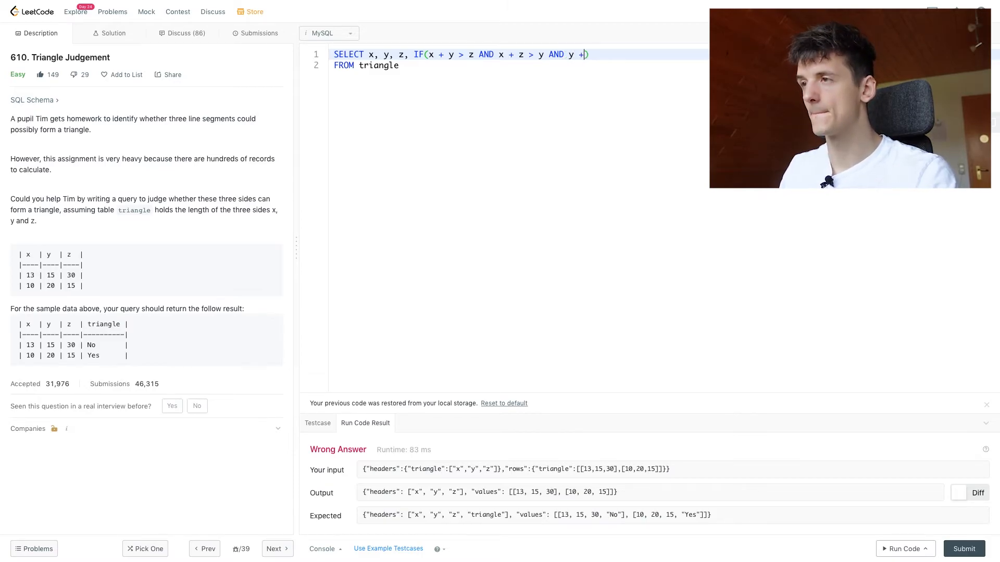
- Finish the condition with y + z > x, alias the column AS triangle, and start the "Yes" result
text(z >)
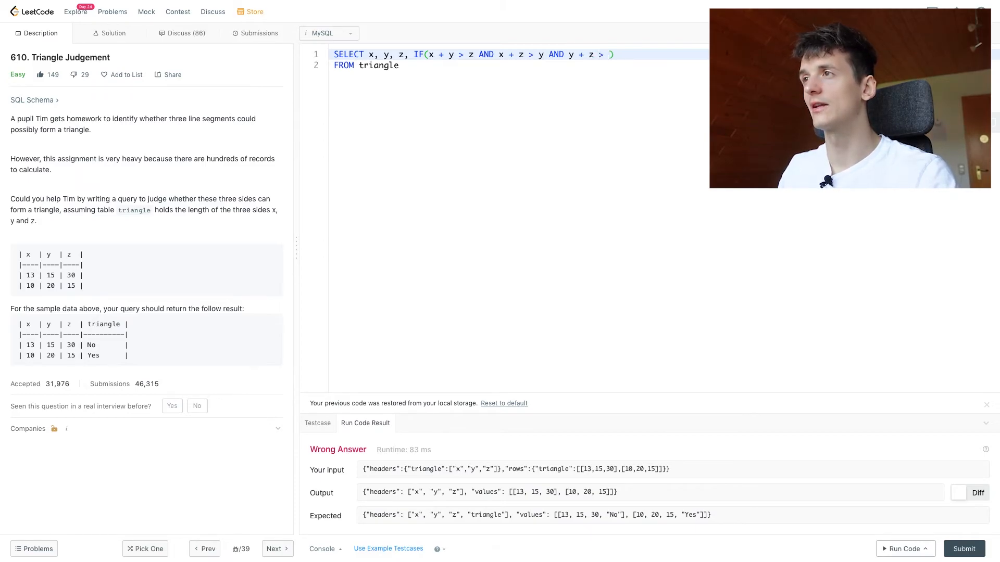
text(x)
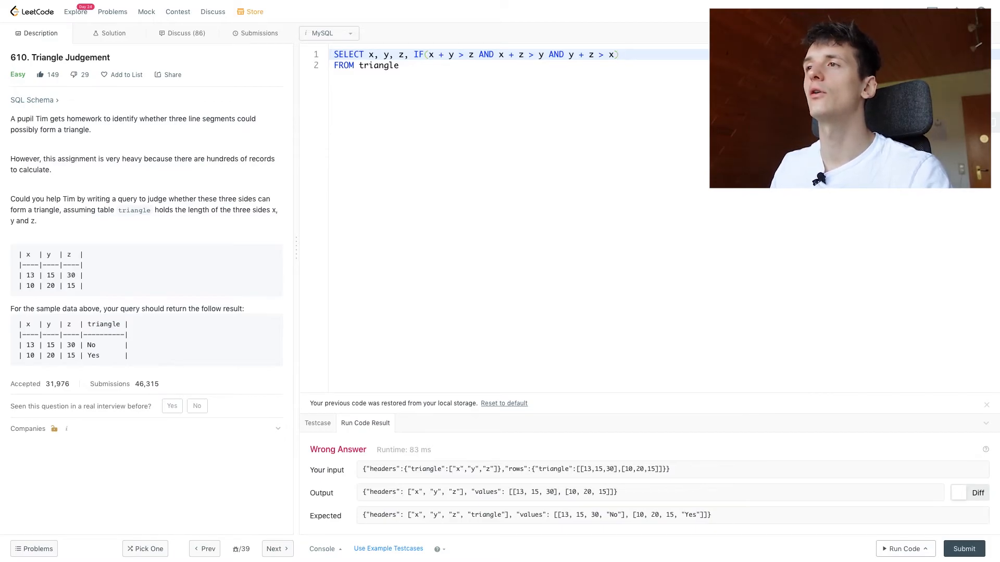
text(AS)
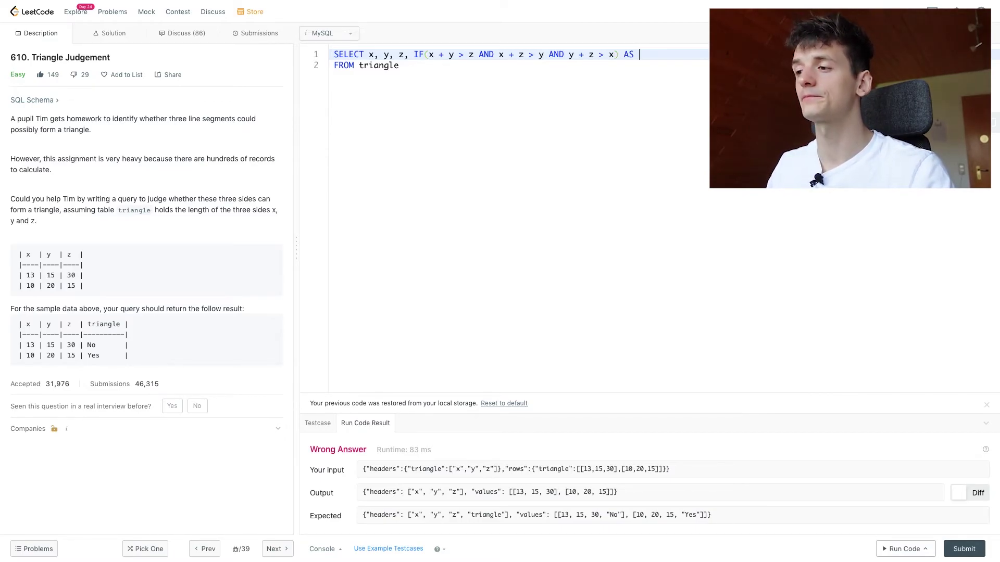
text(t)
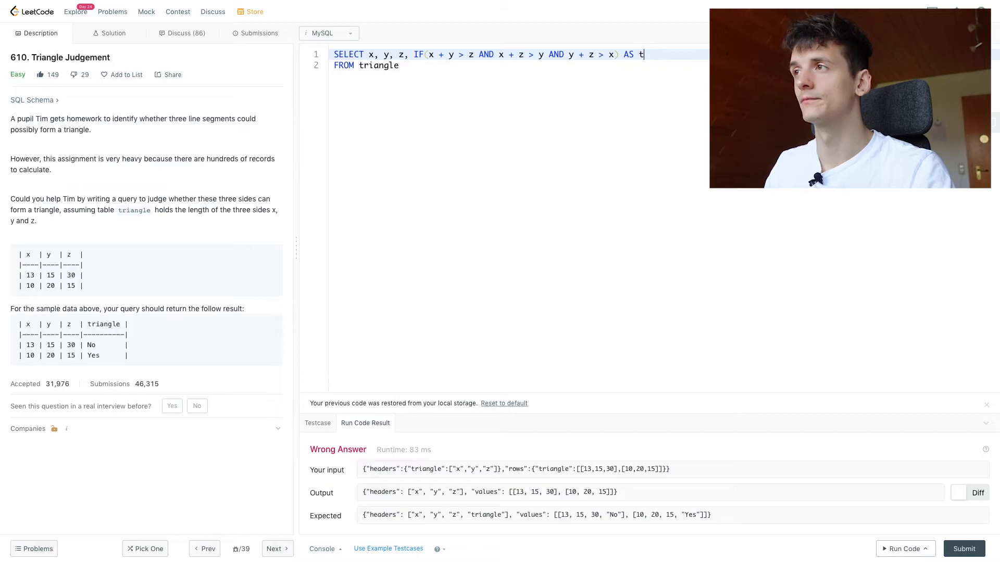
text(riangle)
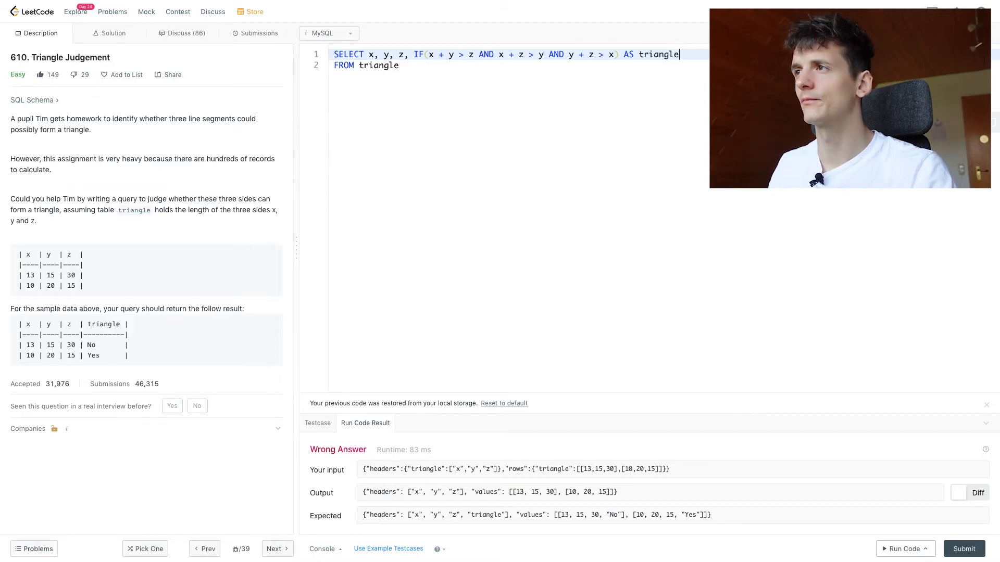
text(, "Yes",)
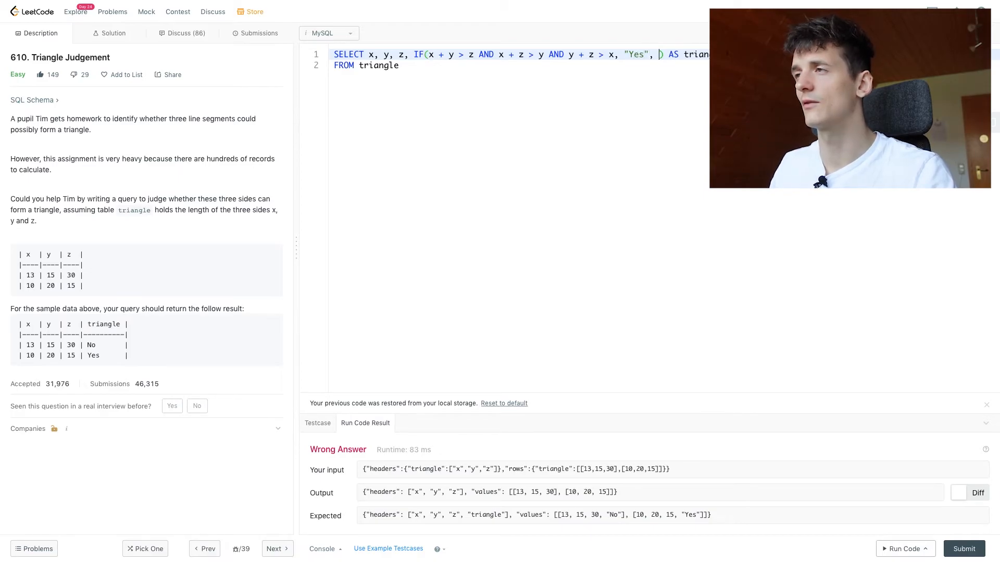
- Complete IF with "Yes", "No" results and highlight the values to review them
text("")
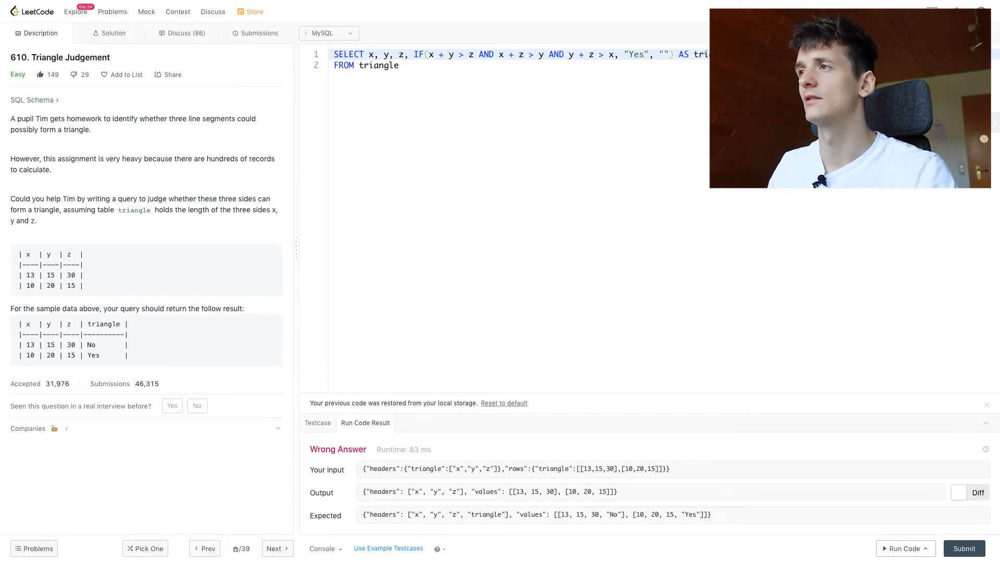
text(No)
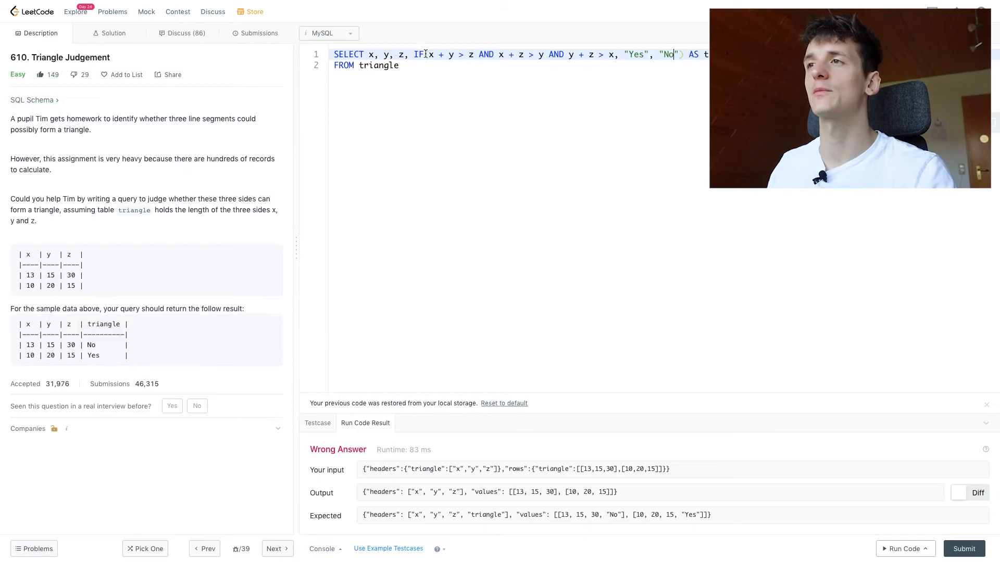
drag(431, 54, 618, 54)
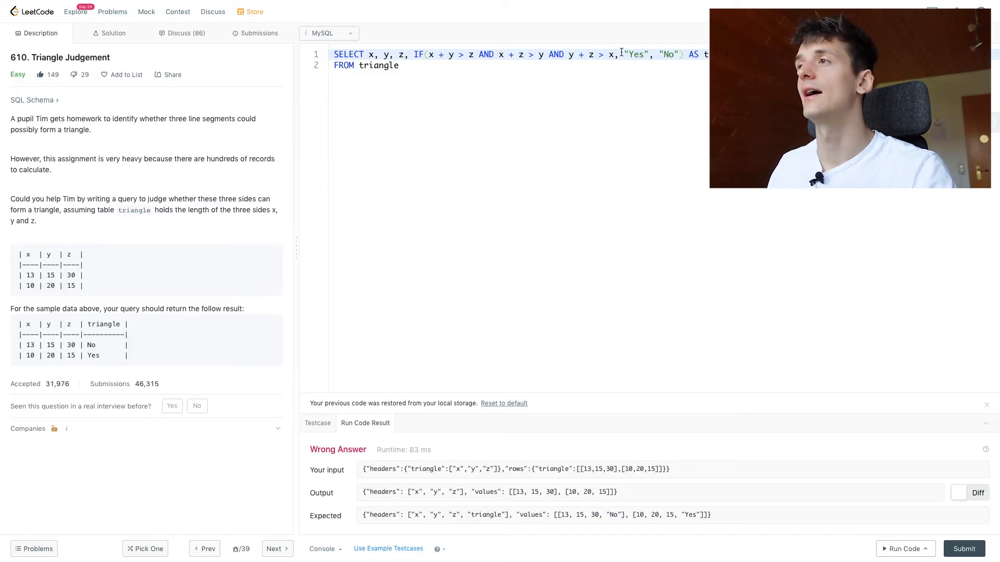
double_click(635, 54)
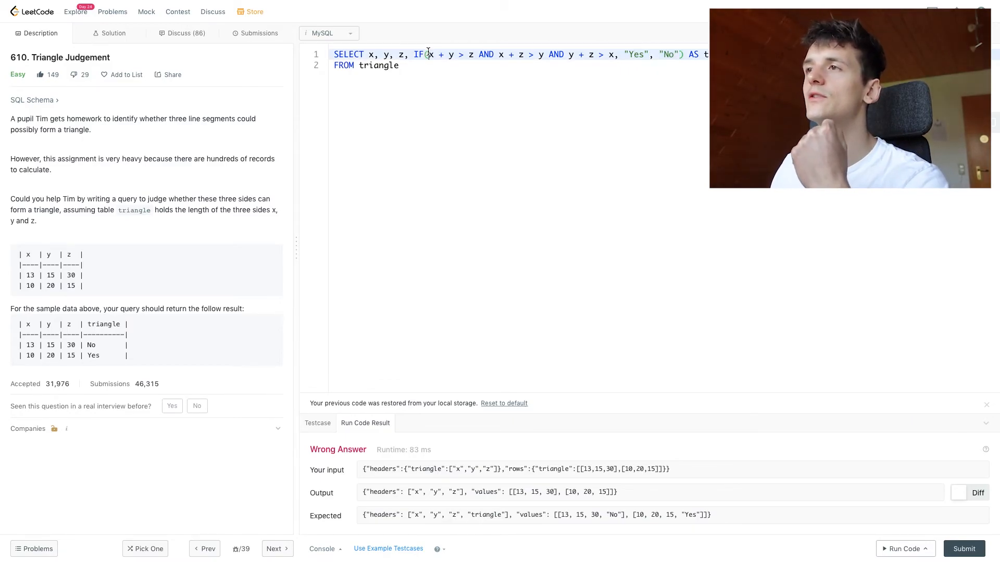
double_click(635, 54)
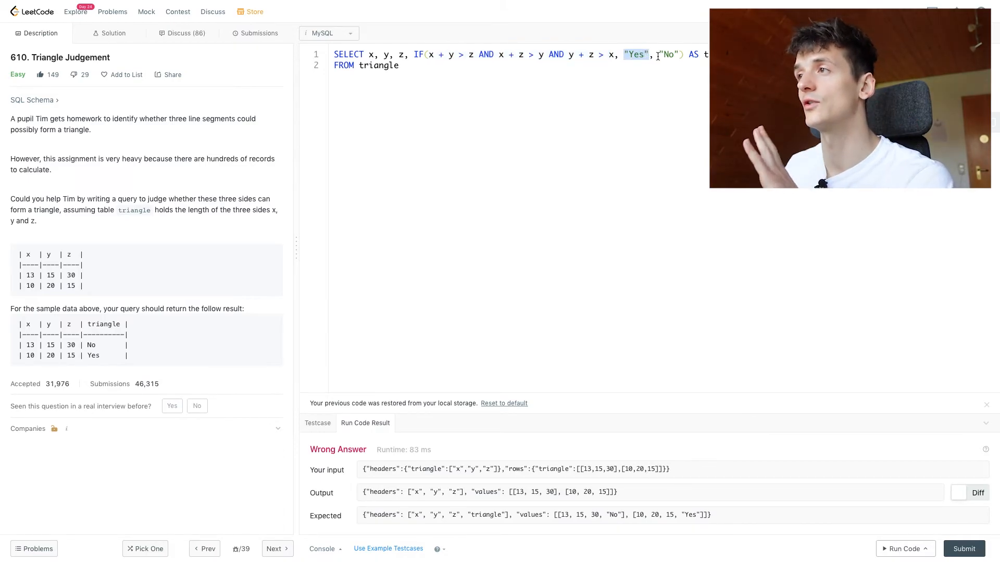
- Run the finished query and get Accepted with output matching the expected triangle column
click(902, 549)
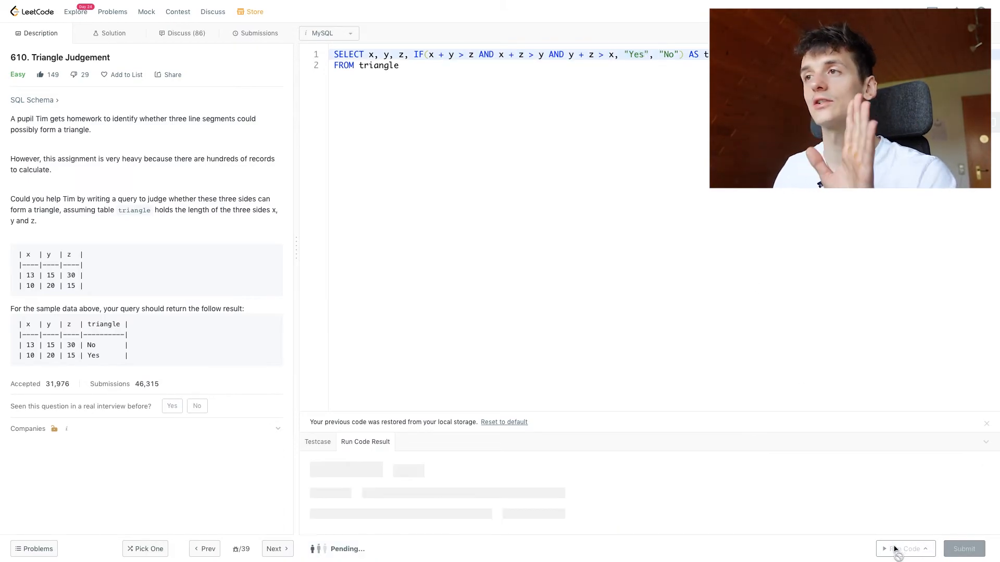
click(901, 549)
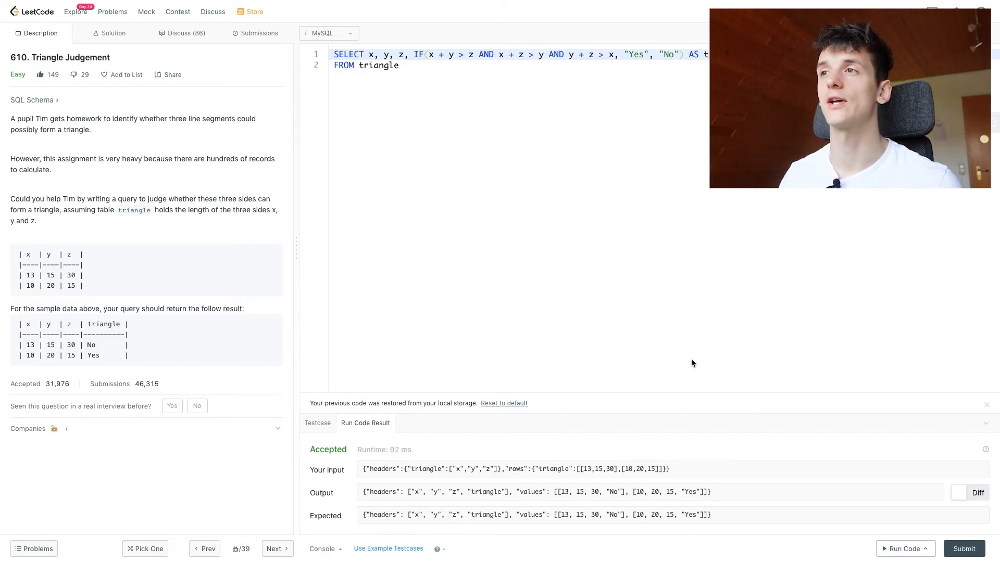
drag(431, 54, 454, 54)
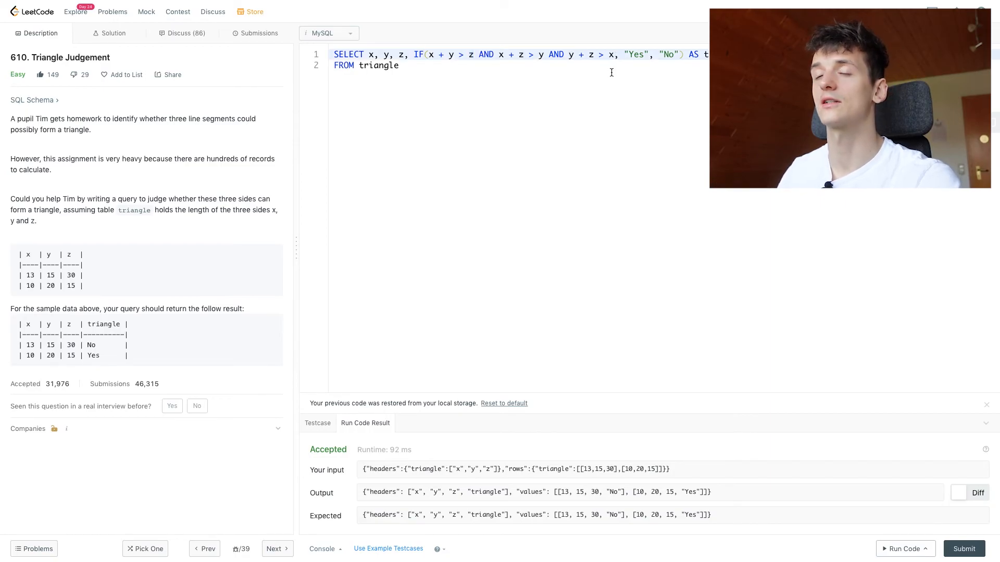
mouse_move(637, 110)
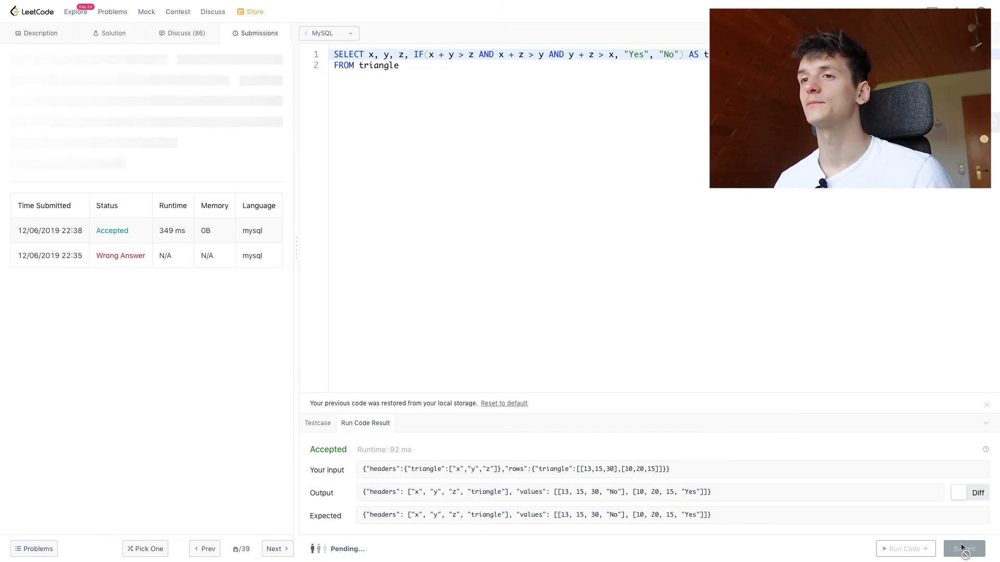
- Submit the query for judging, then start flipping the first condition to x + y <= z
click(963, 549)
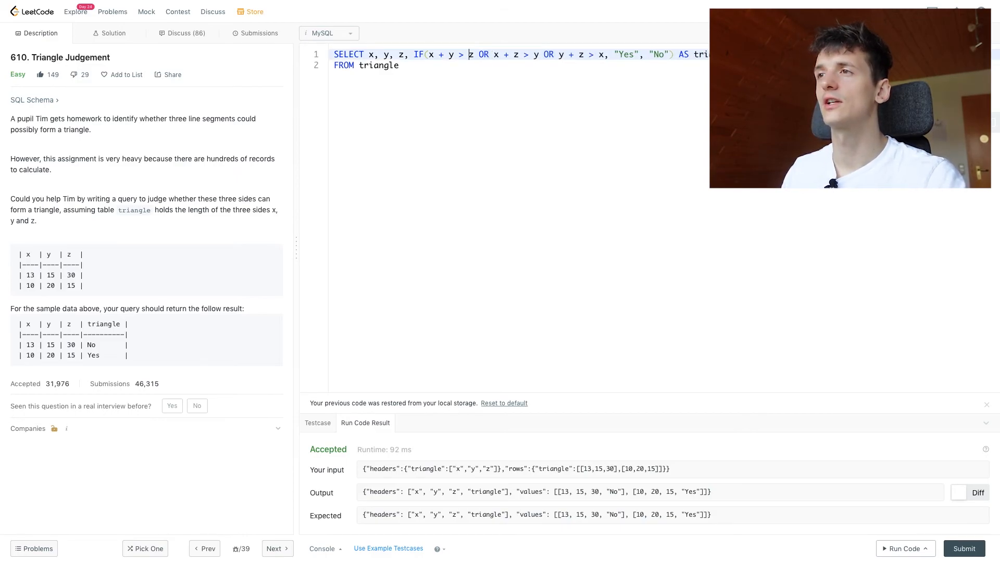
text(<)
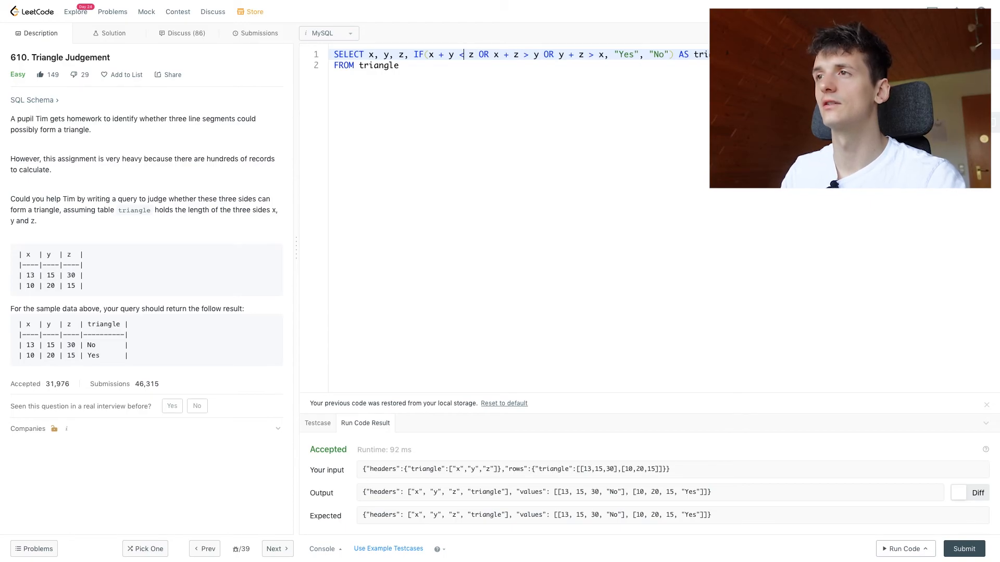
text(=)
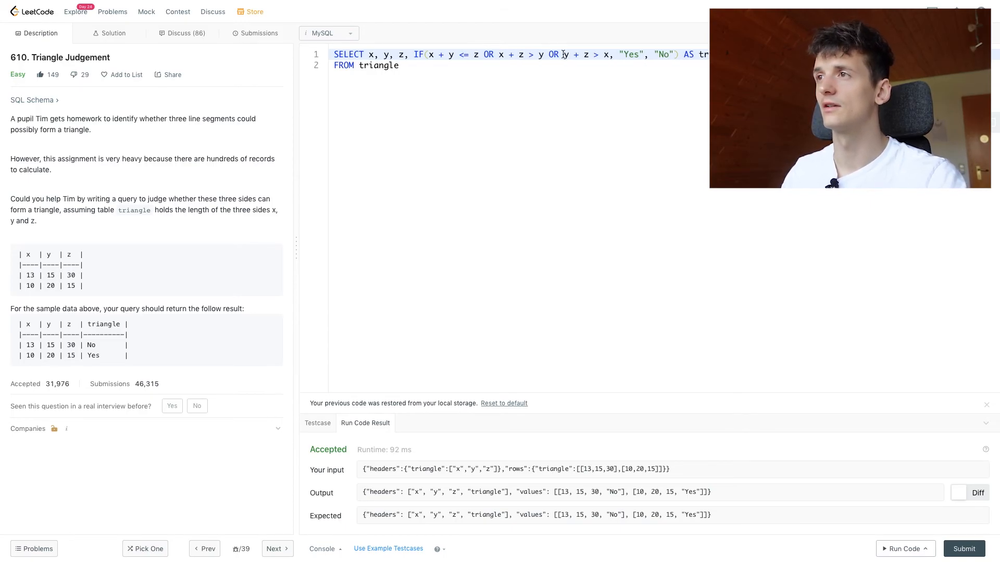